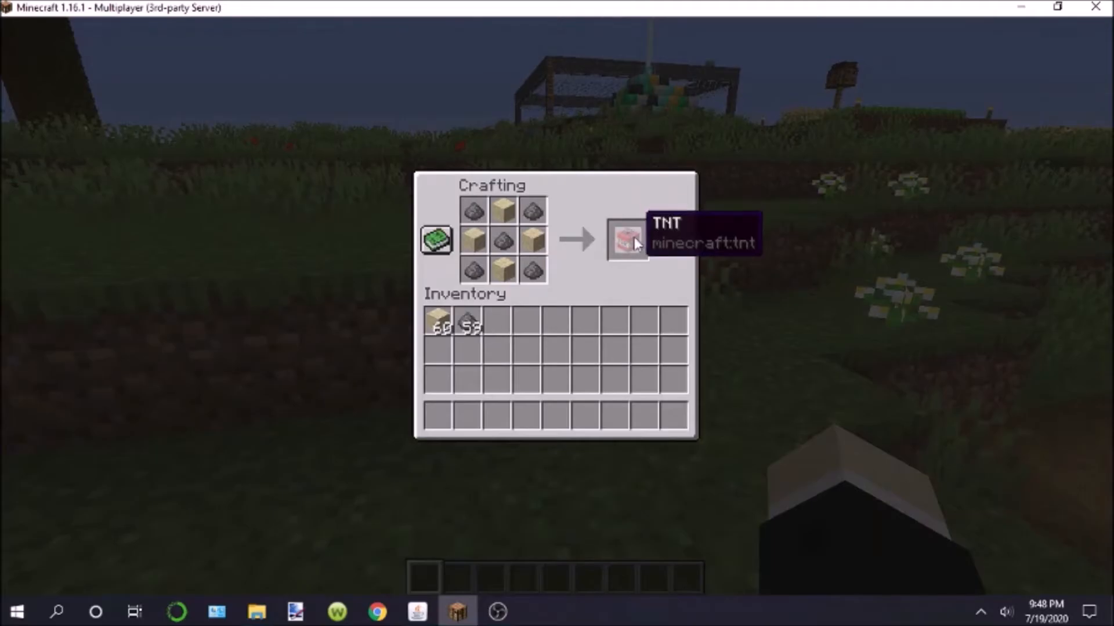
Take the crafted TNT and reload the datapack with /reload
{"action": "left_click", "coordinate": [626, 239]}
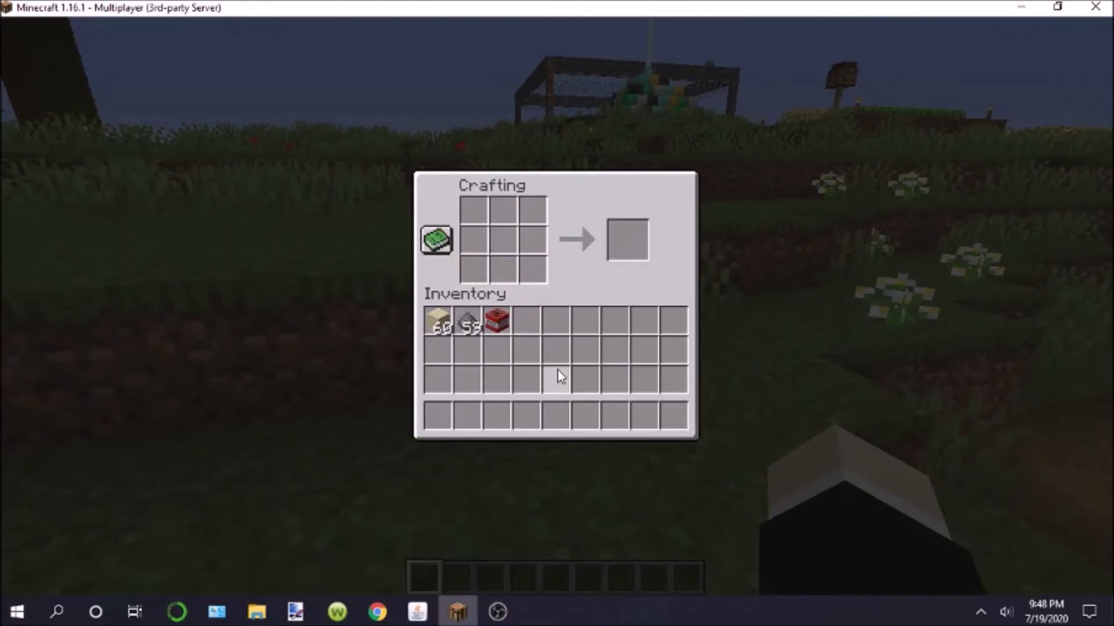
{"action": "key", "text": "Escape"}
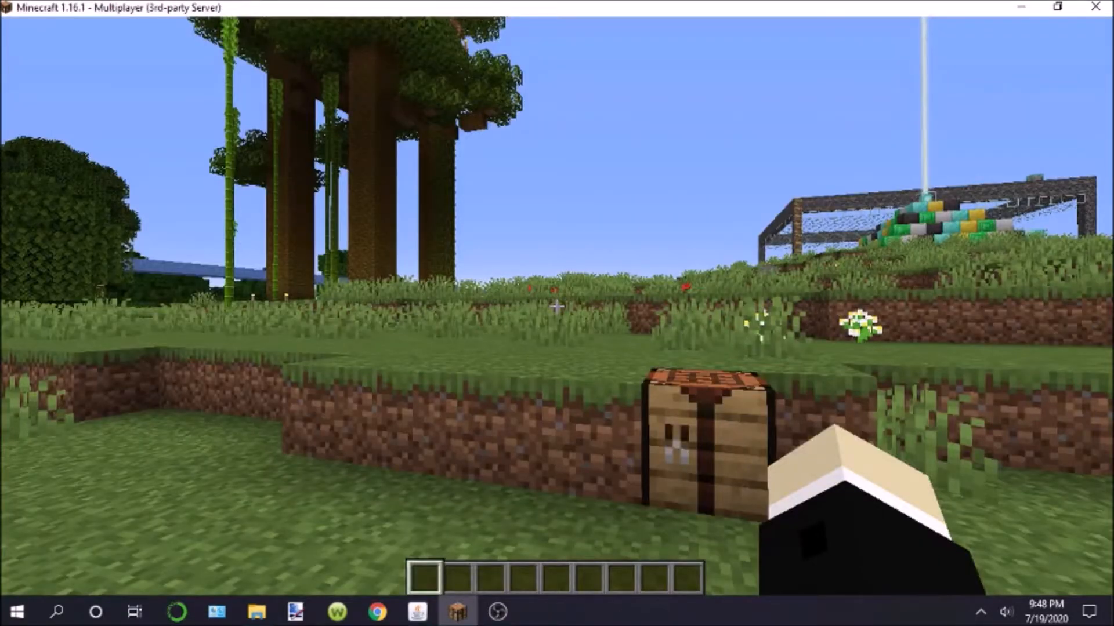
{"action": "type", "text": "/reload"}
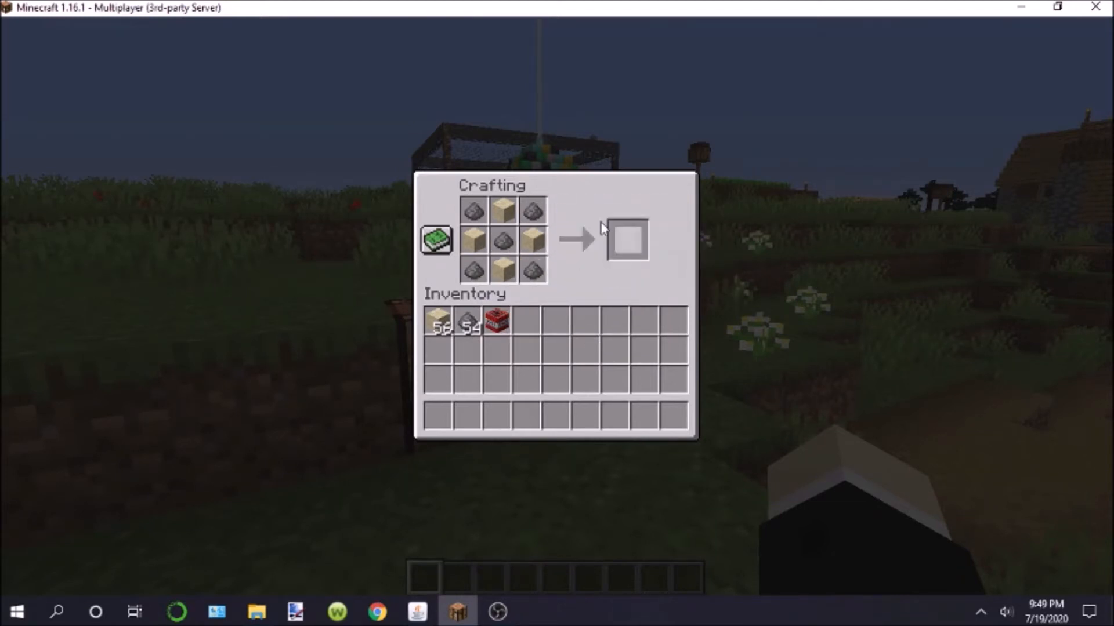
Search the recipe book for 'tnt_' to confirm TNT no longer appears
{"action": "left_click", "coordinate": [436, 239]}
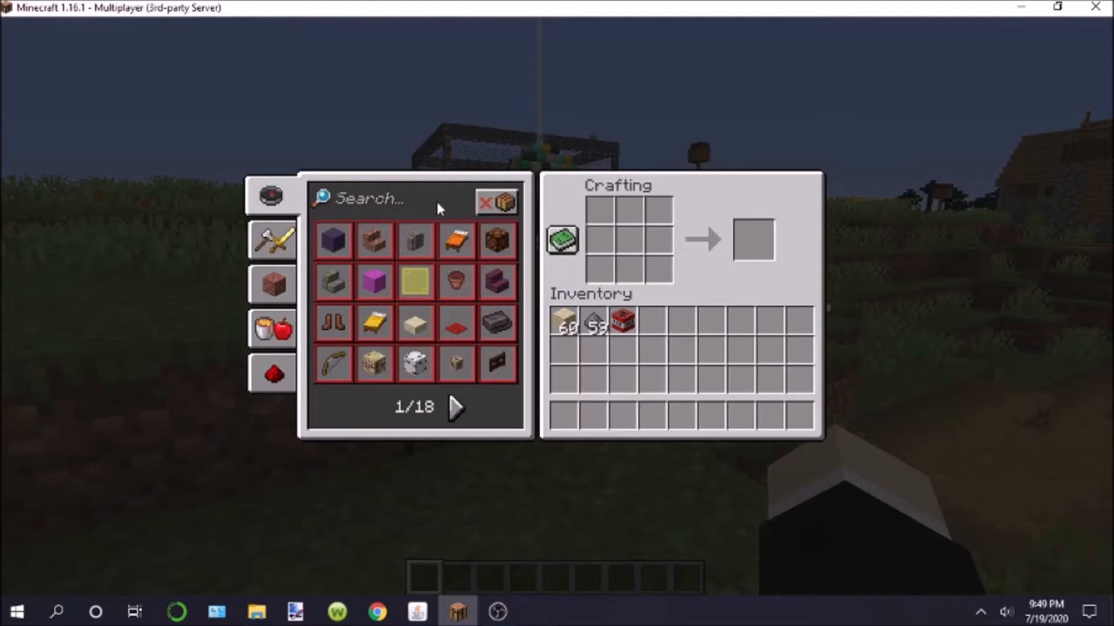
{"action": "type", "text": "tnt_"}
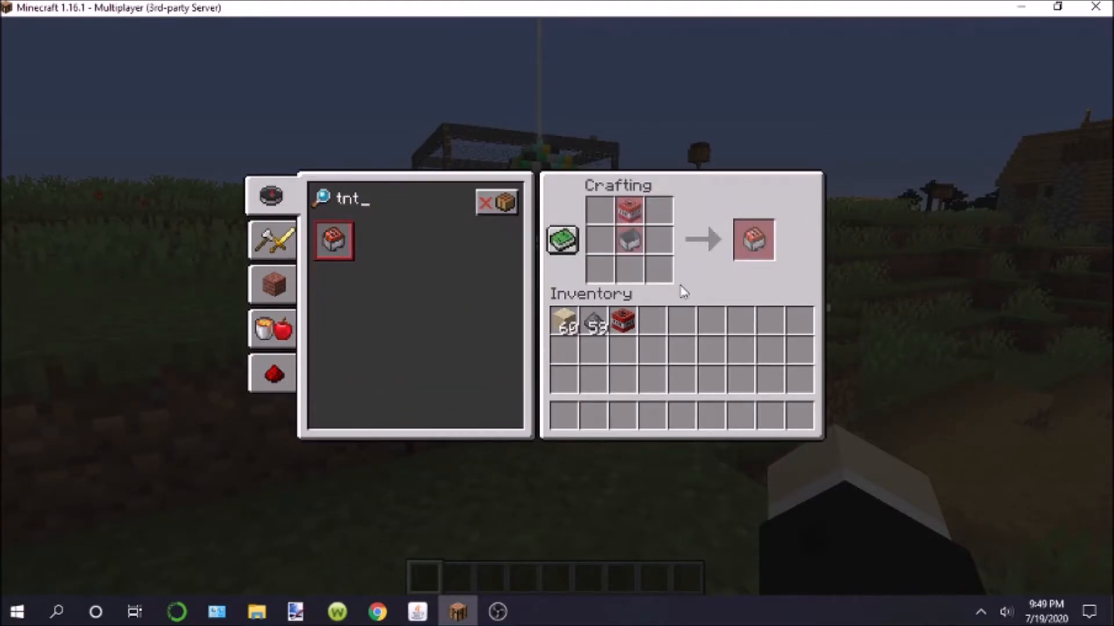
{"action": "mouse_move", "coordinate": [457, 308]}
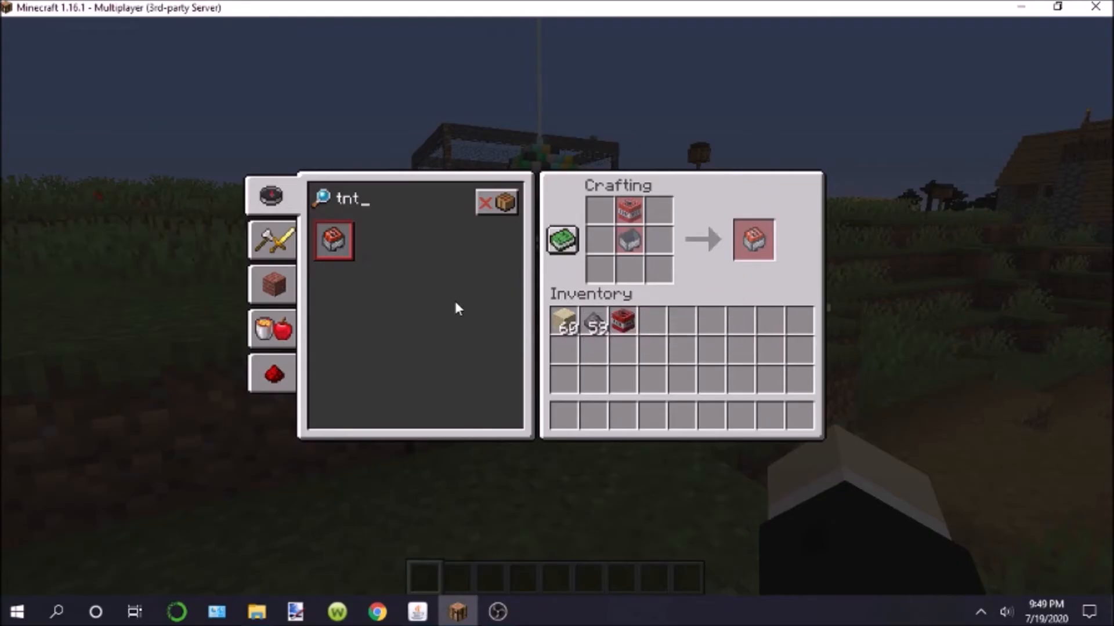
{"action": "key", "text": "Escape"}
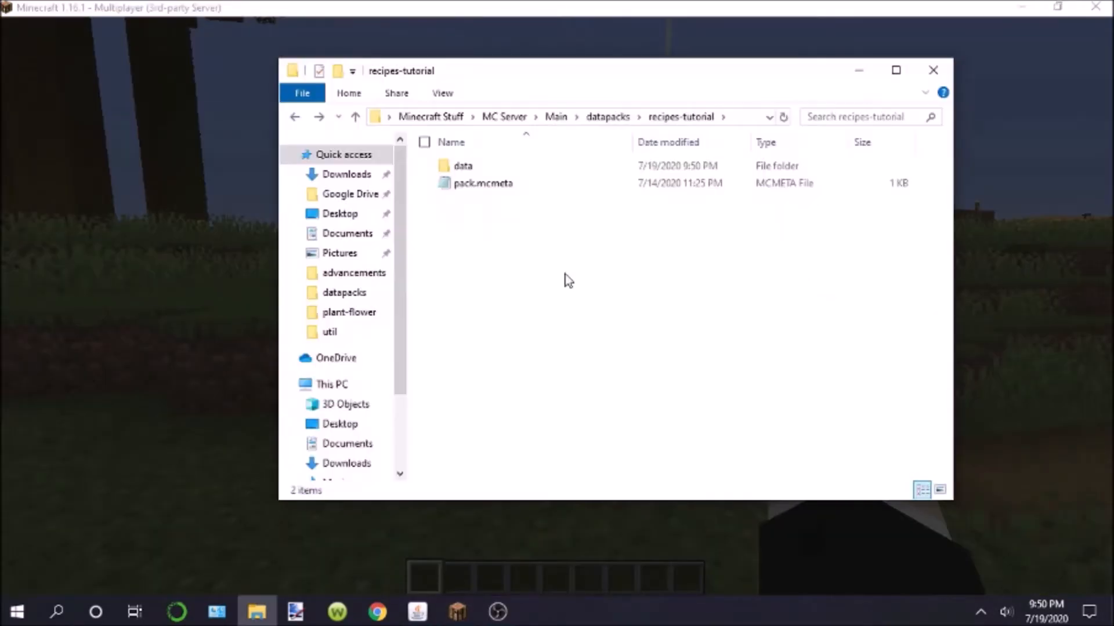
Browse data > minecraft > recipes and open tnt.json in Notepad
{"action": "left_click", "coordinate": [463, 165]}
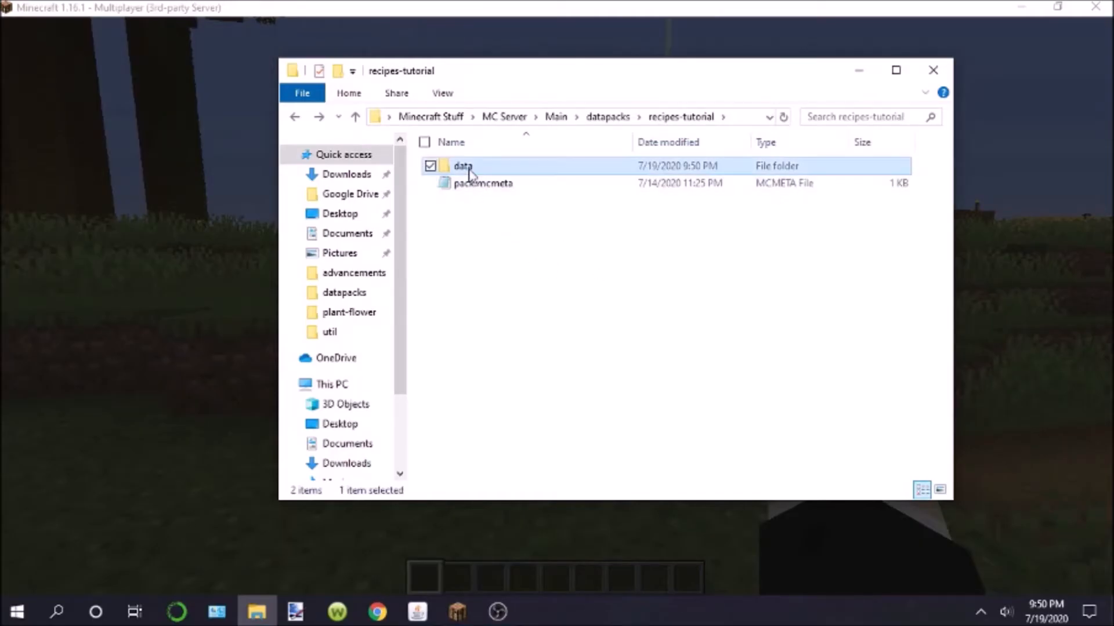
{"action": "double_click", "coordinate": [462, 166]}
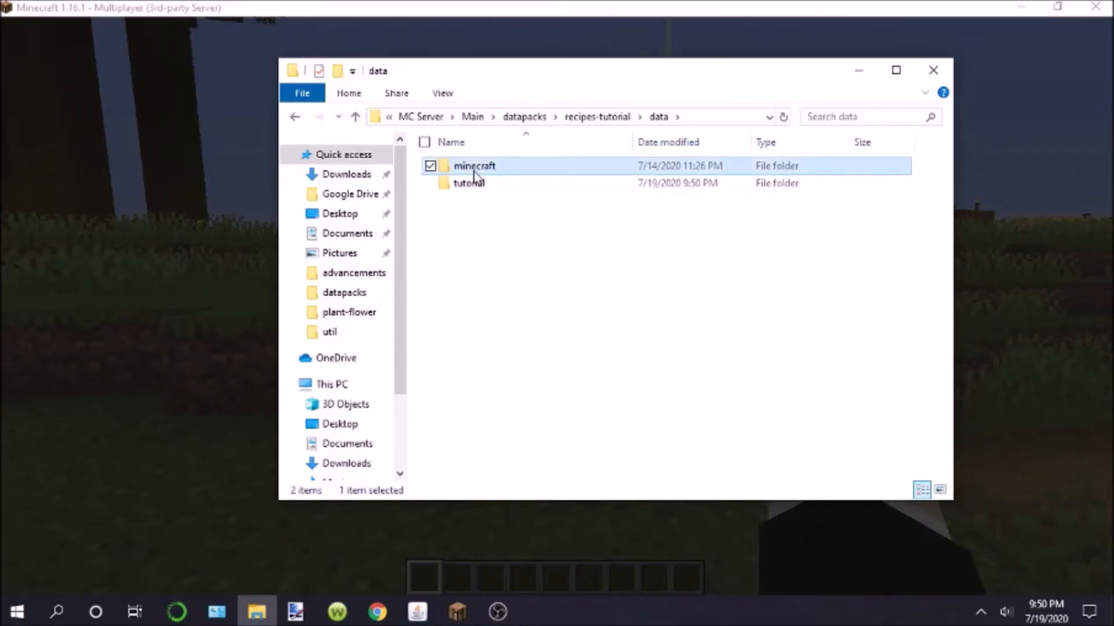
{"action": "left_click", "coordinate": [468, 182]}
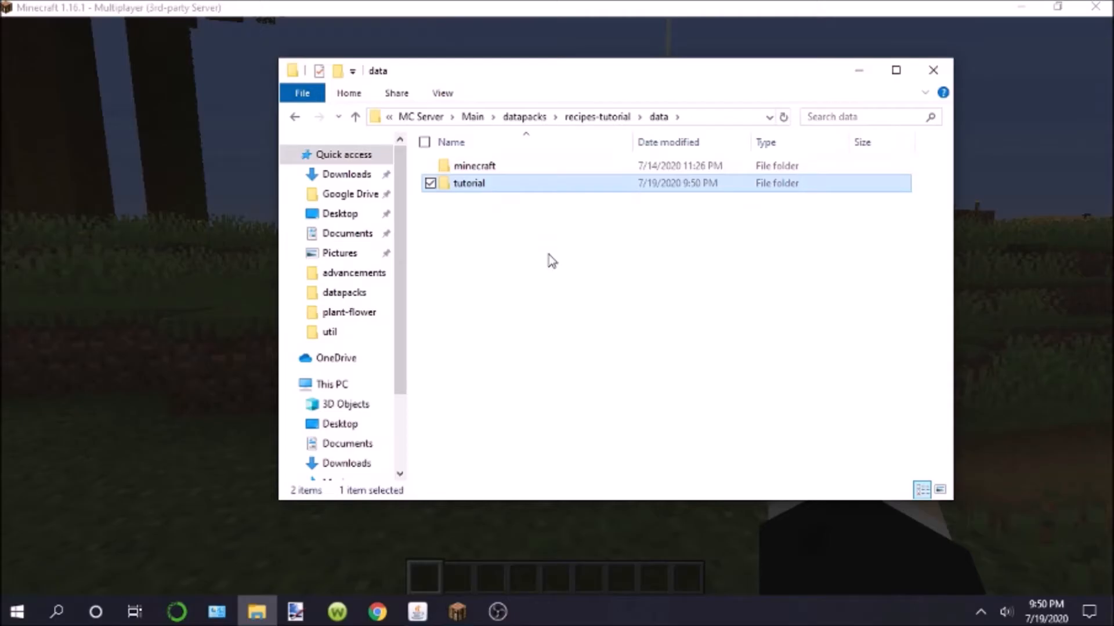
{"action": "left_click", "coordinate": [474, 165]}
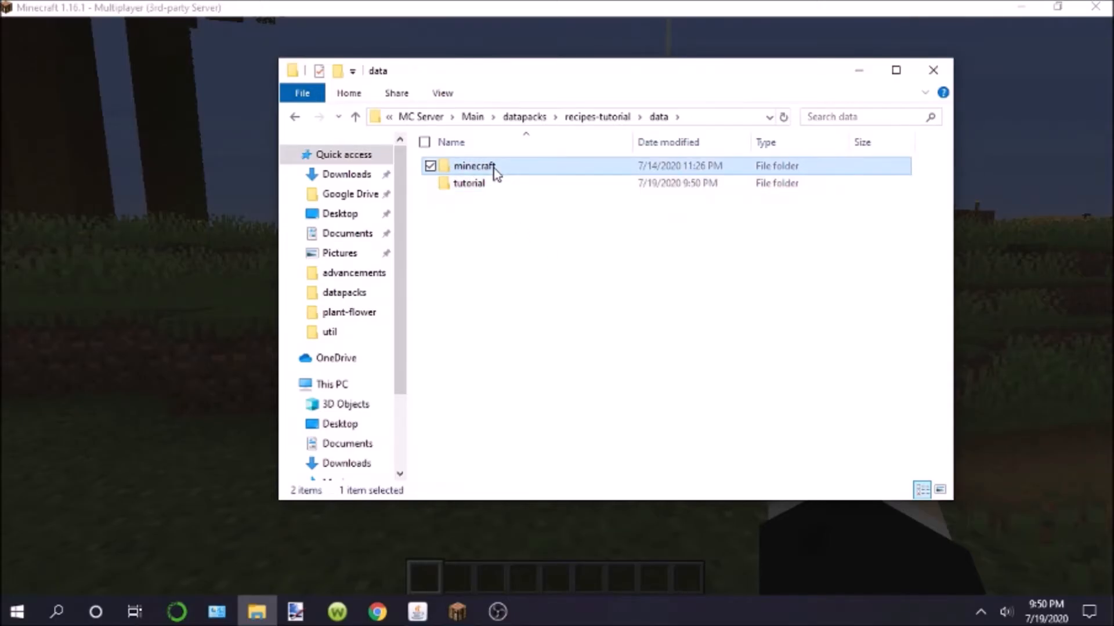
{"action": "double_click", "coordinate": [474, 165]}
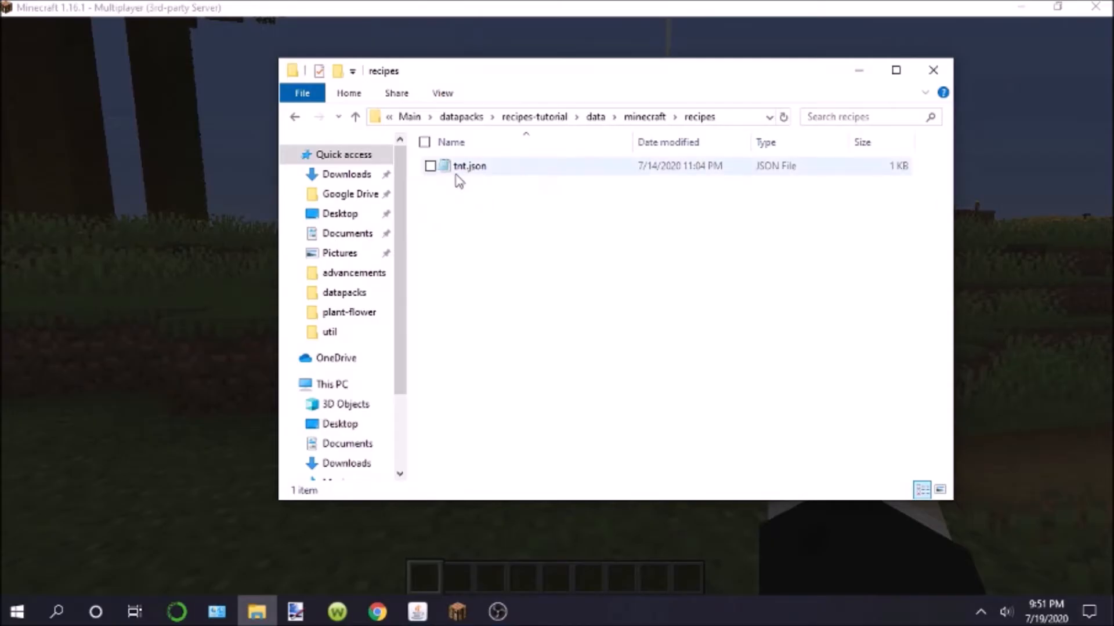
{"action": "double_click", "coordinate": [468, 165]}
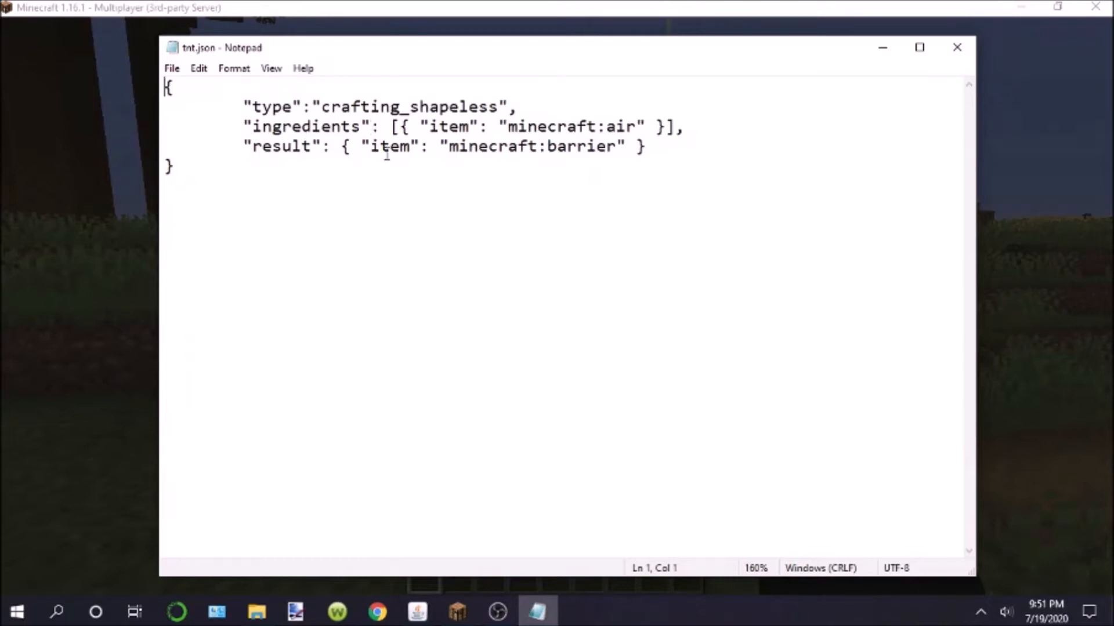
{"action": "mouse_move", "coordinate": [568, 119]}
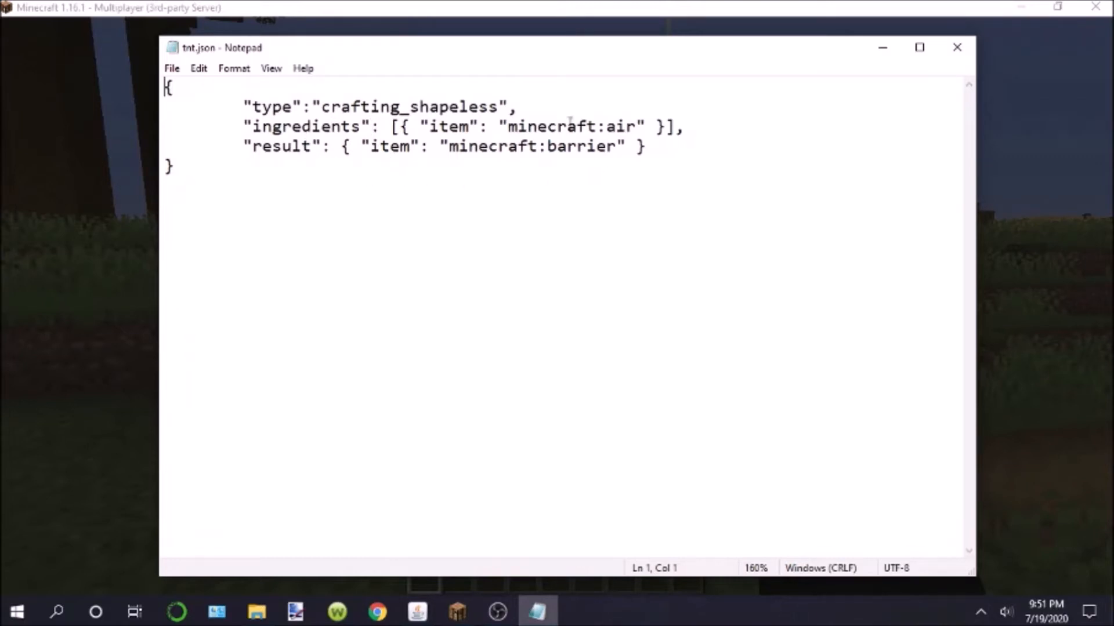
{"action": "mouse_move", "coordinate": [446, 146]}
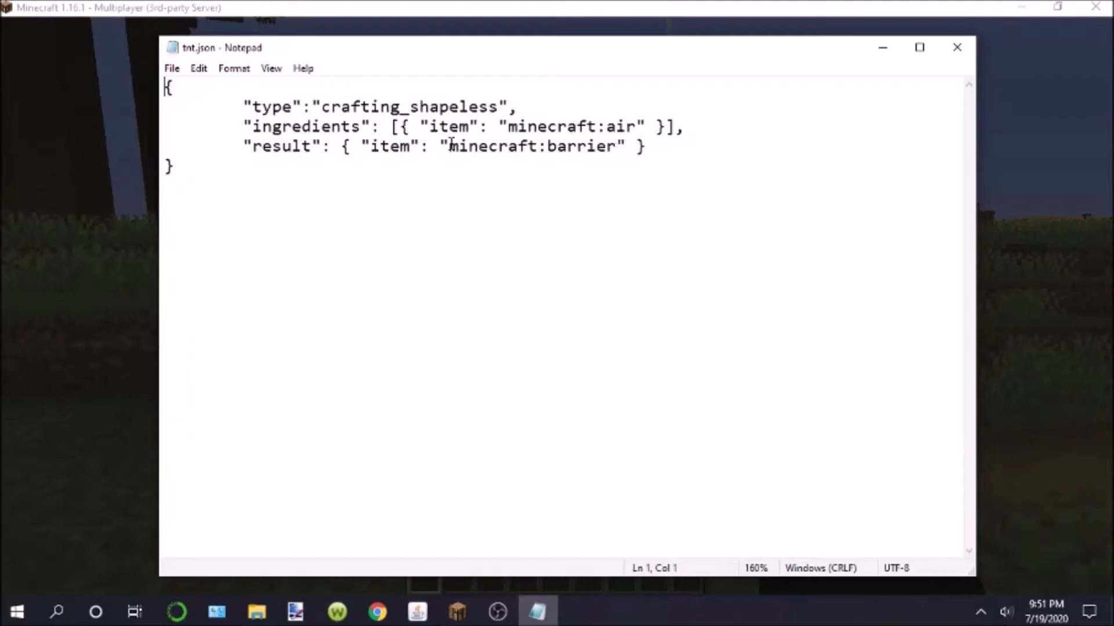
{"action": "mouse_move", "coordinate": [516, 195]}
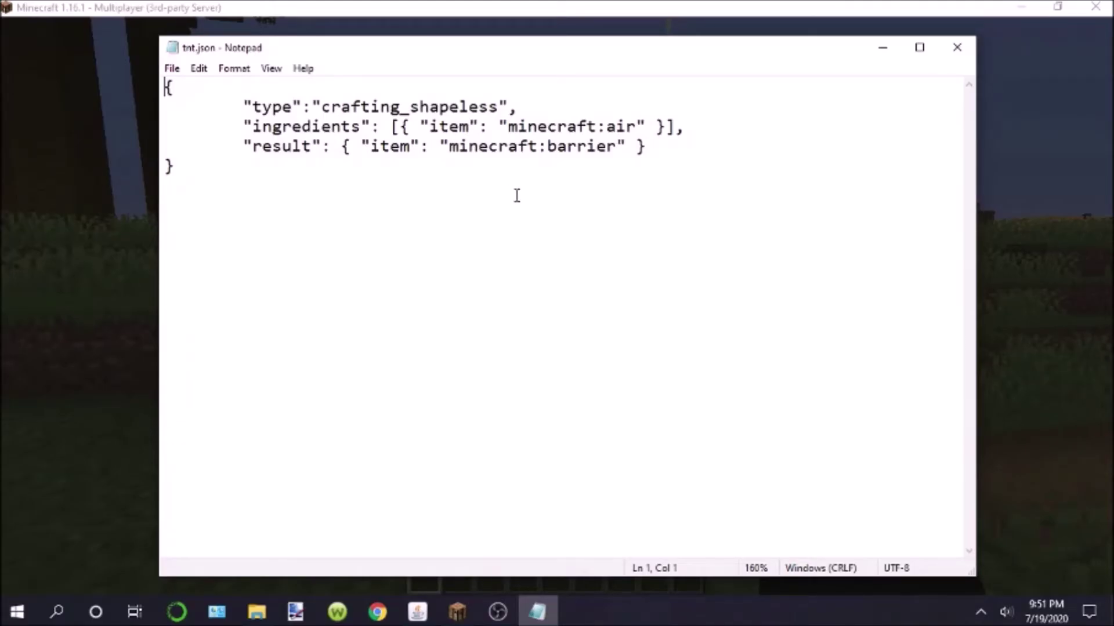
{"action": "mouse_move", "coordinate": [226, 124]}
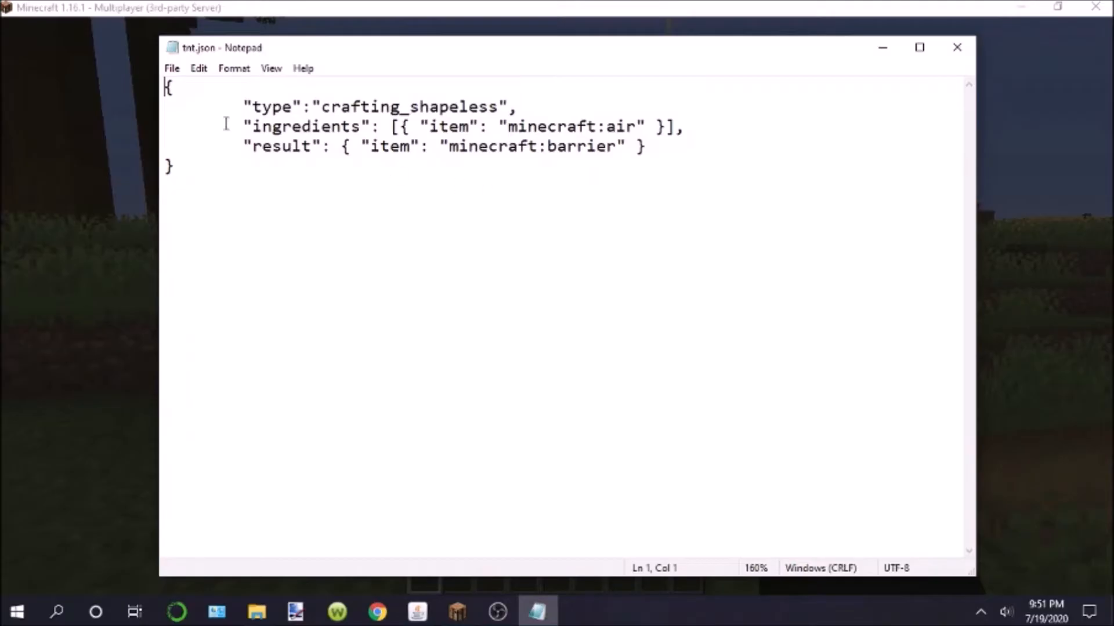
Close Notepad, leaving tnt.json's air-to-barrier override unchanged
{"action": "left_click", "coordinate": [336, 180]}
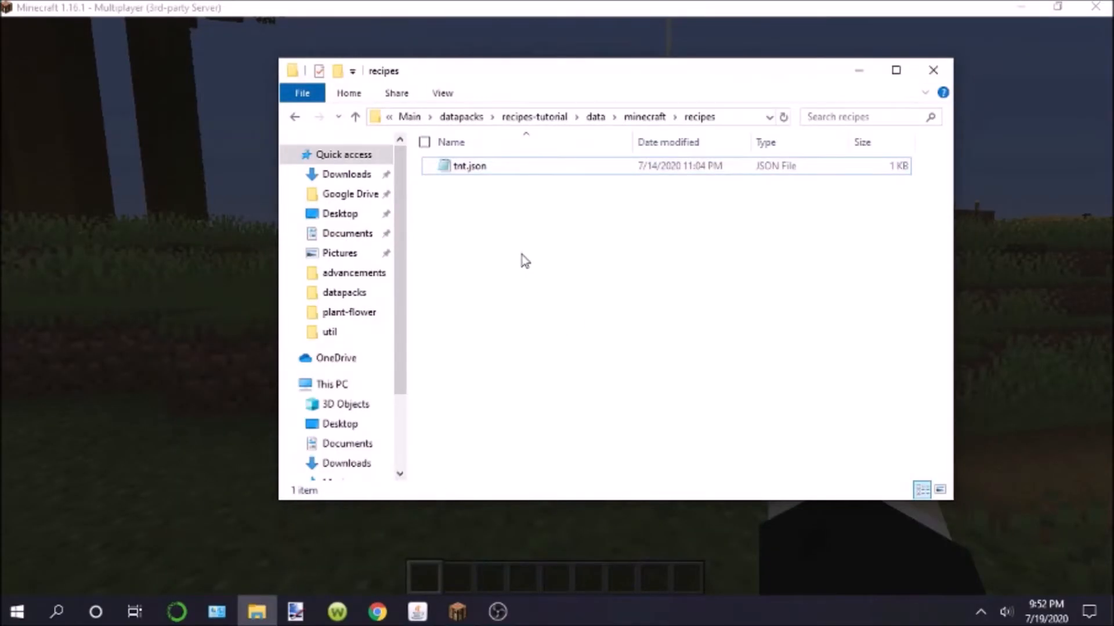
{"action": "mouse_move", "coordinate": [462, 170]}
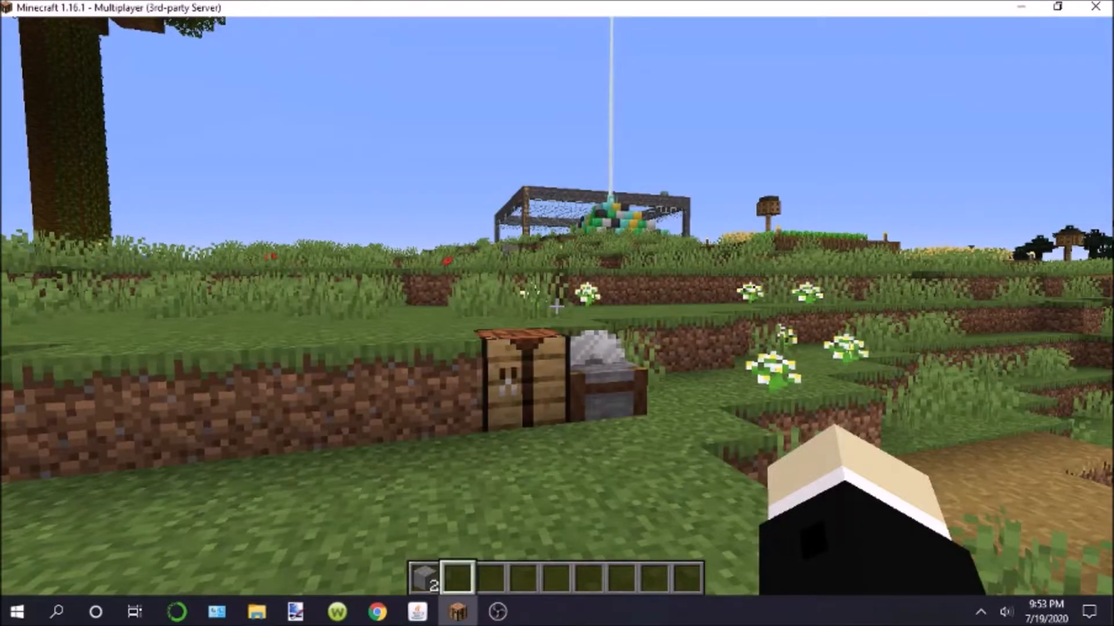
{"action": "mouse_move", "coordinate": [556, 314]}
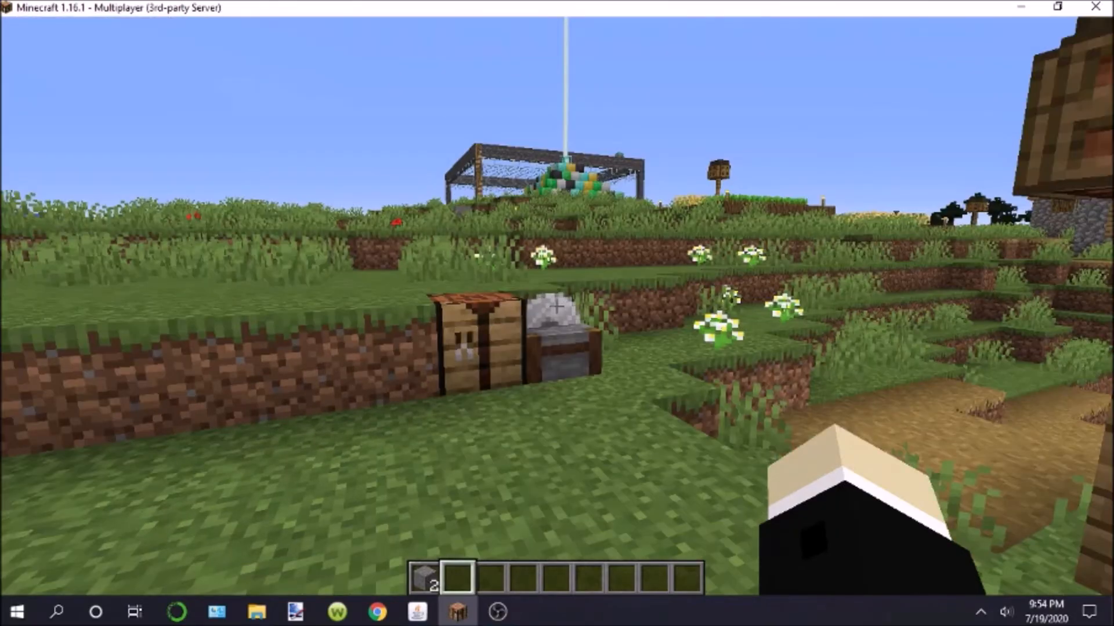
{"action": "mouse_move", "coordinate": [557, 313]}
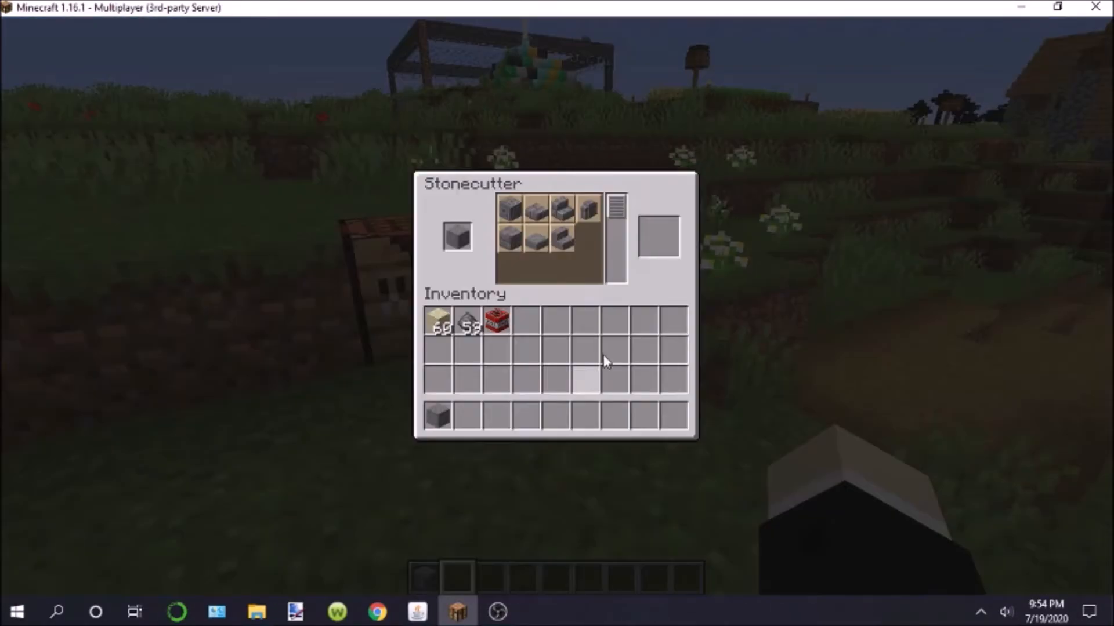
{"action": "mouse_move", "coordinate": [536, 256]}
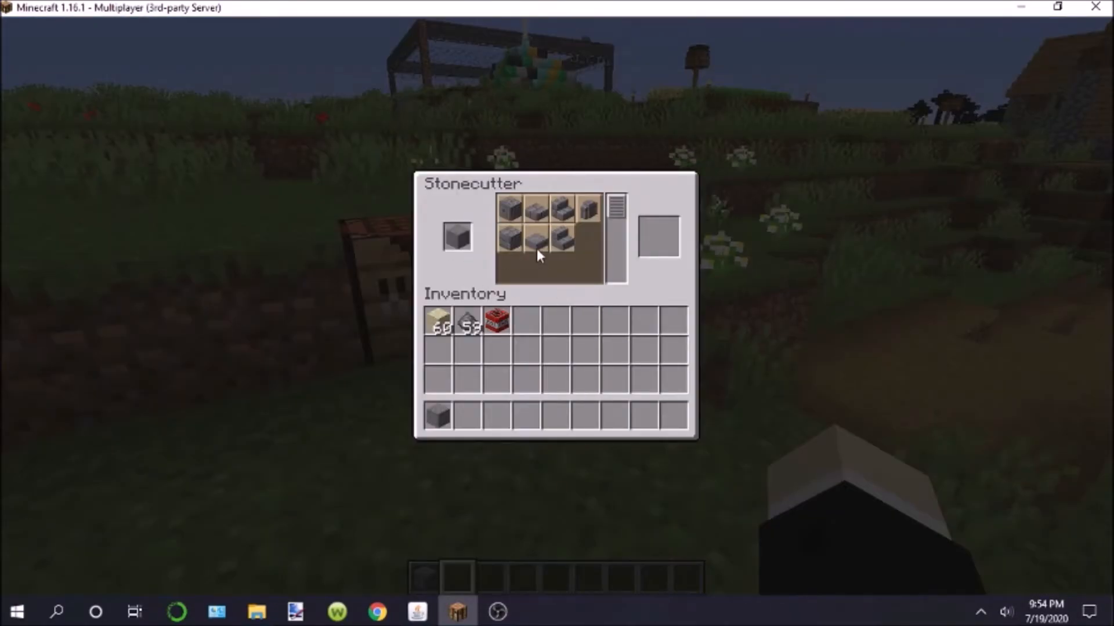
{"action": "mouse_move", "coordinate": [659, 238]}
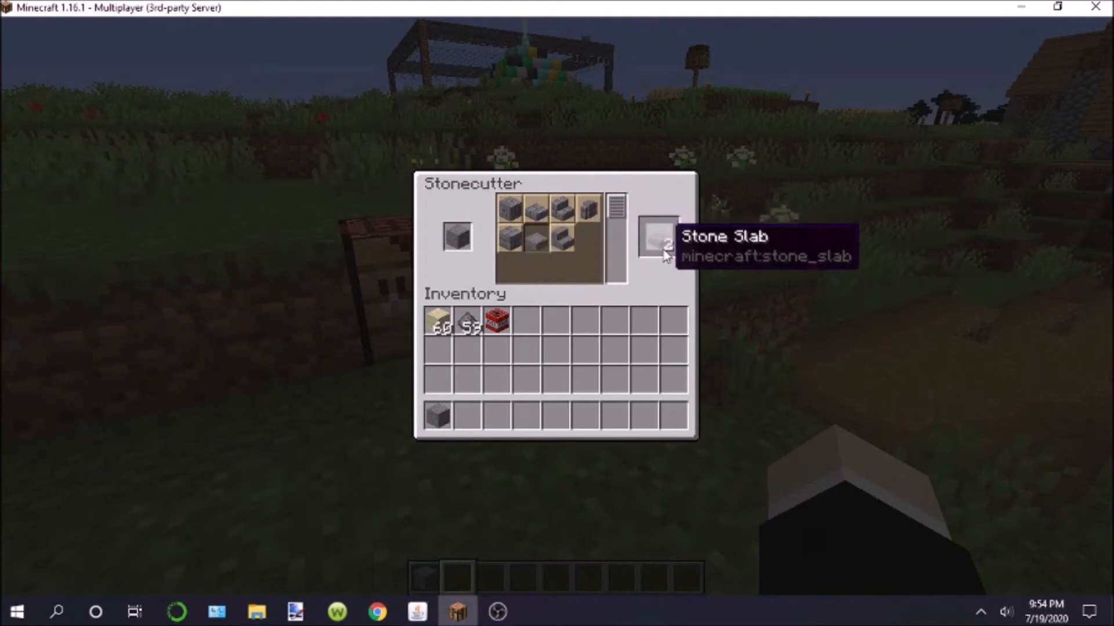
Take the cut stone slabs from the stonecutter output into the inventory
{"action": "left_click", "coordinate": [658, 237]}
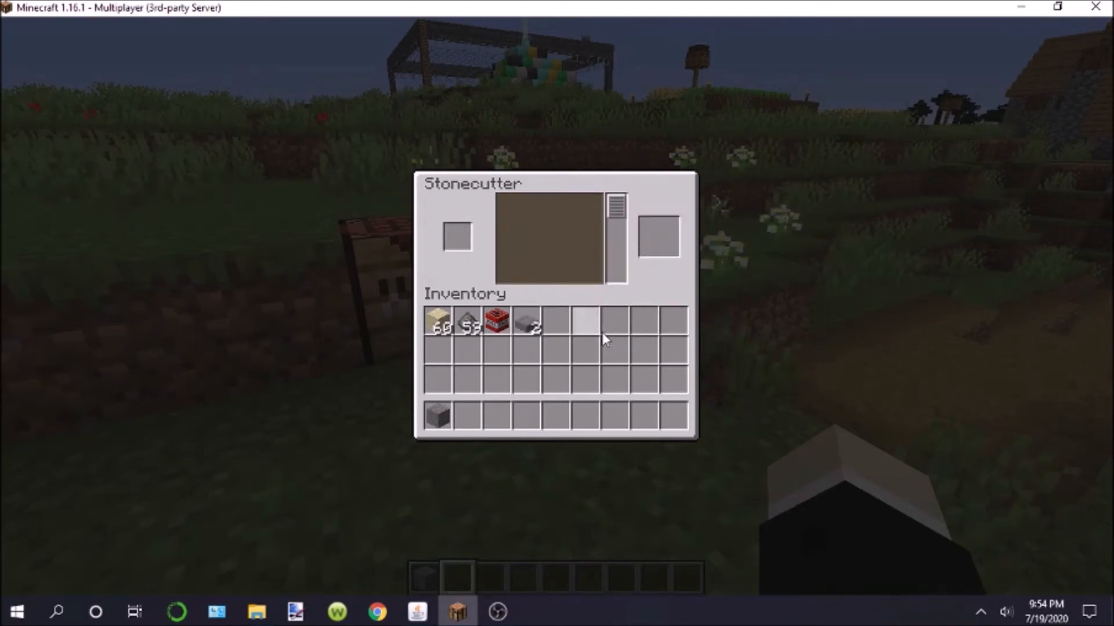
{"action": "left_click", "coordinate": [256, 611]}
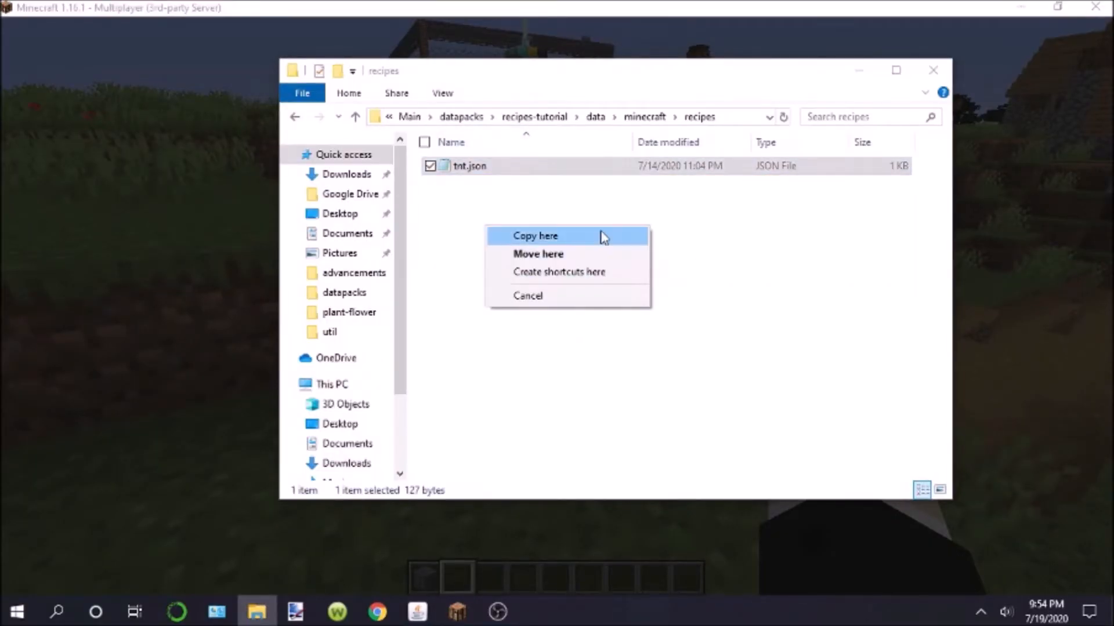
Copy tnt.json to 'tnt - Copy.json', close its Notepad window, and return to Minecraft
{"action": "left_click", "coordinate": [535, 236]}
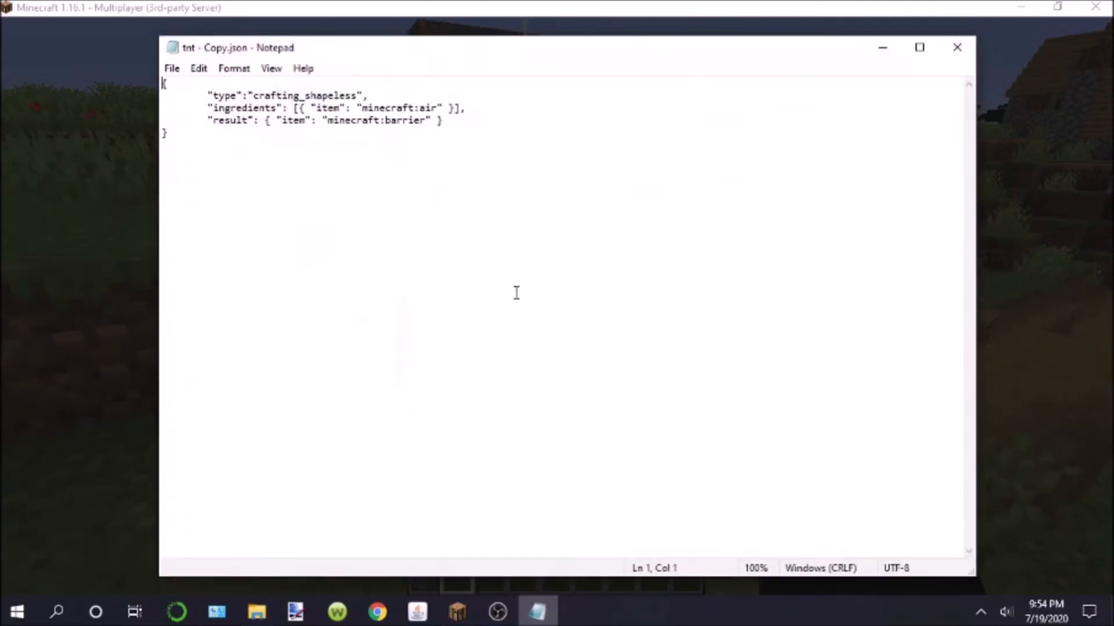
{"action": "mouse_move", "coordinate": [731, 145]}
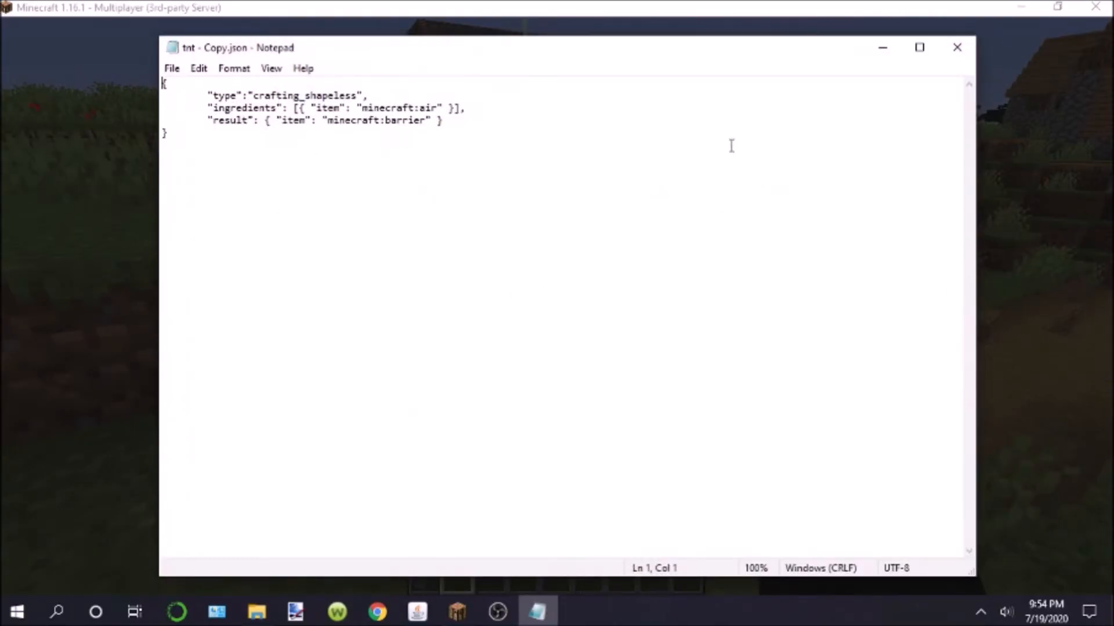
{"action": "mouse_move", "coordinate": [604, 203]}
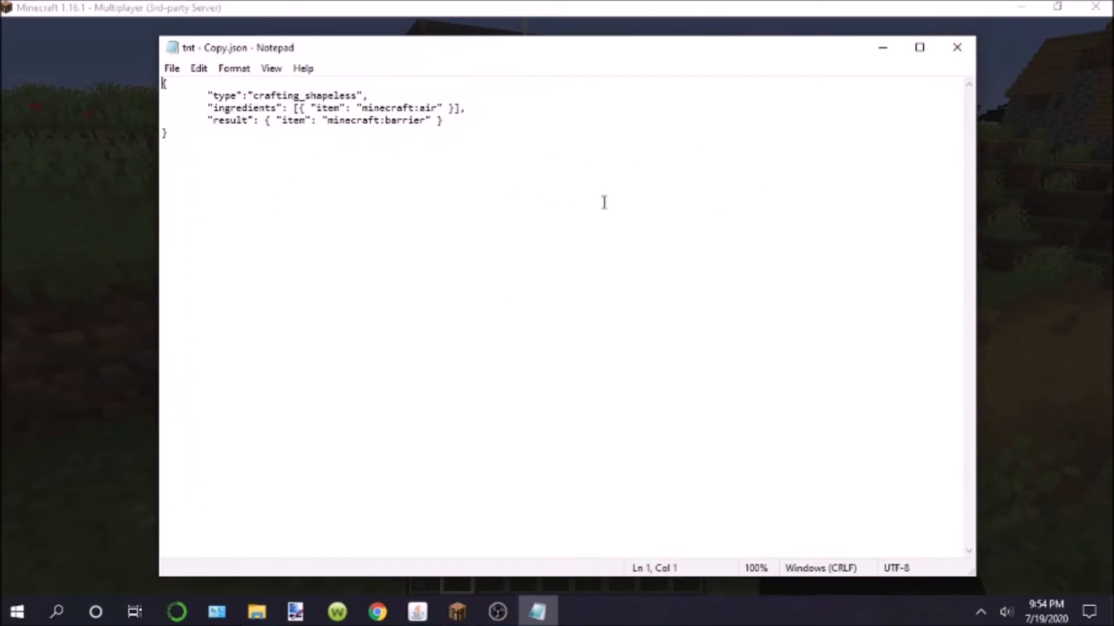
{"action": "left_click", "coordinate": [256, 611]}
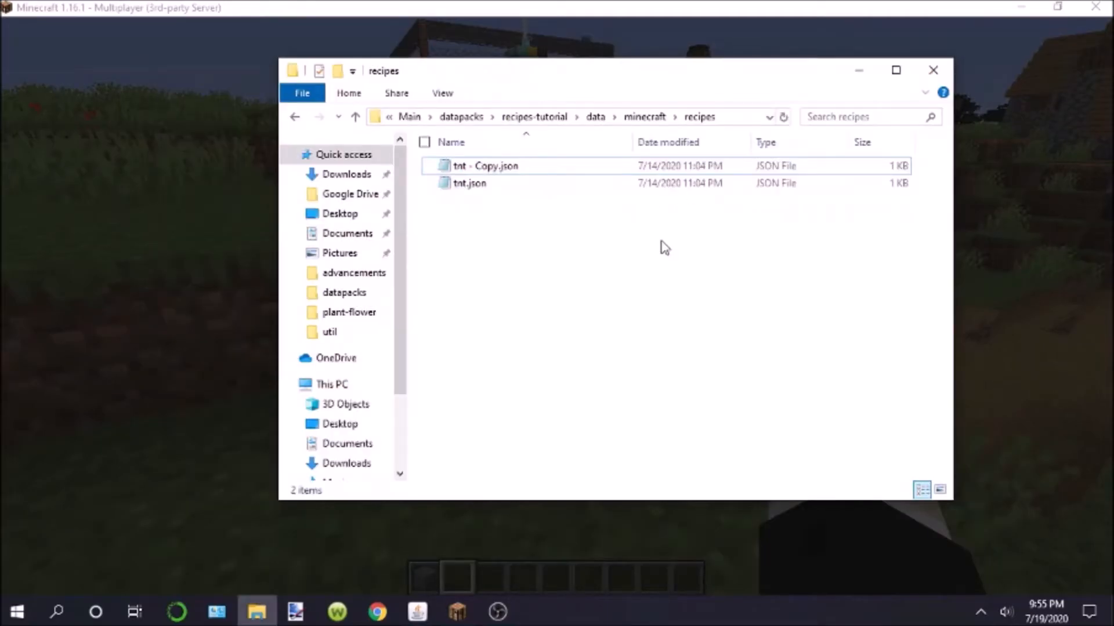
{"action": "mouse_move", "coordinate": [501, 231]}
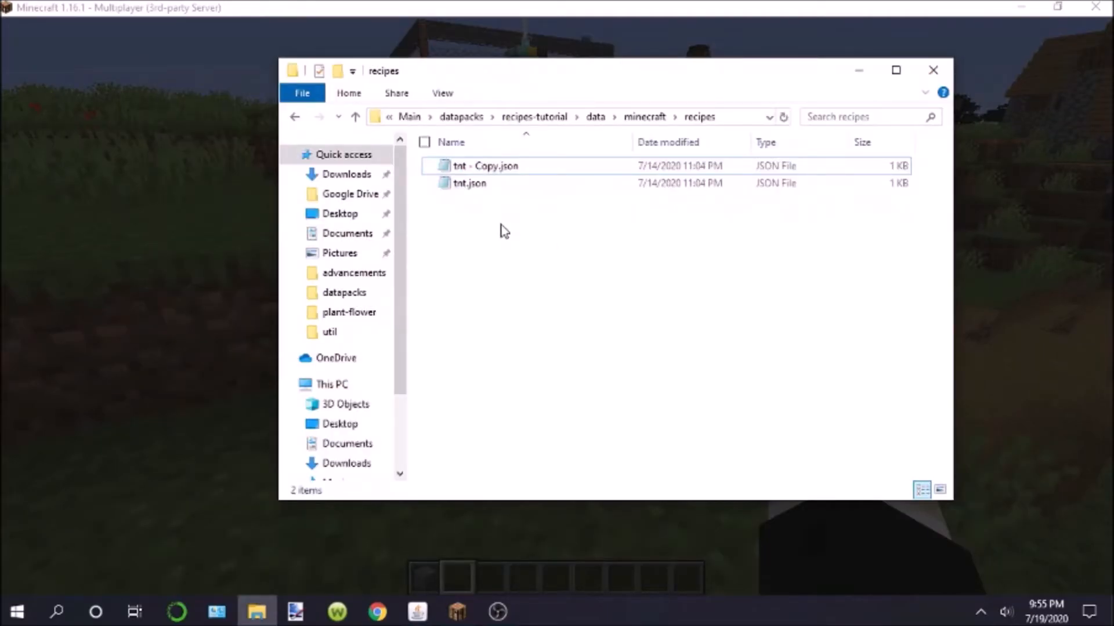
{"action": "left_click", "coordinate": [456, 611]}
{"action": "type", "text": "/recipe give @s "}
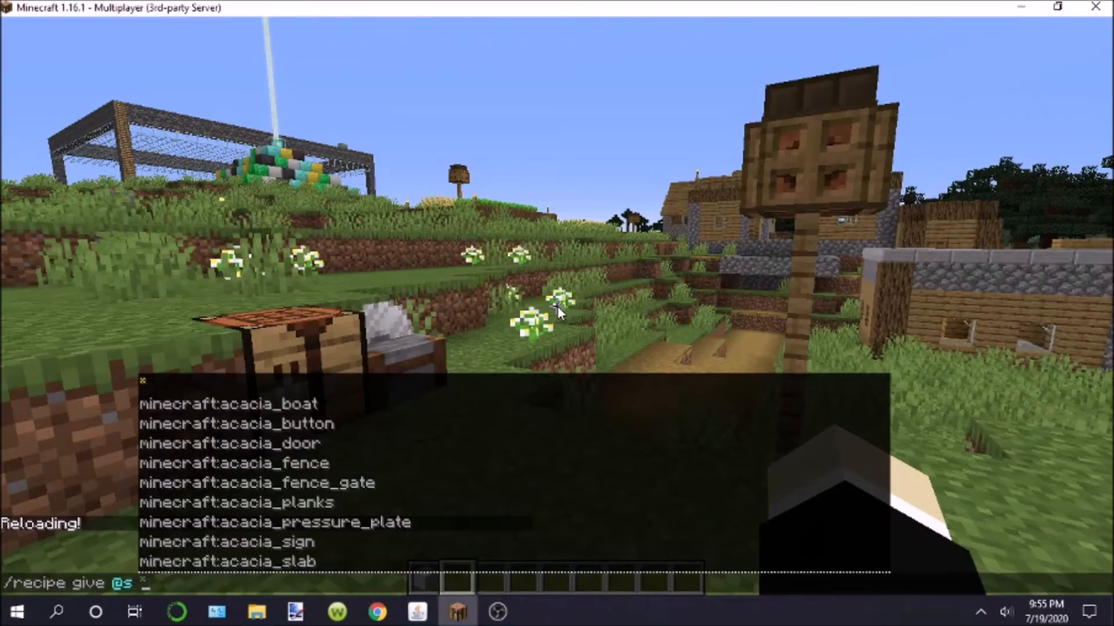
Give yourself minecraft:stone_slab_from_stone_stonecutting and check the stonecutter's stone options
{"action": "type", "text": "stone_slab_from_stone_stonecutting"}
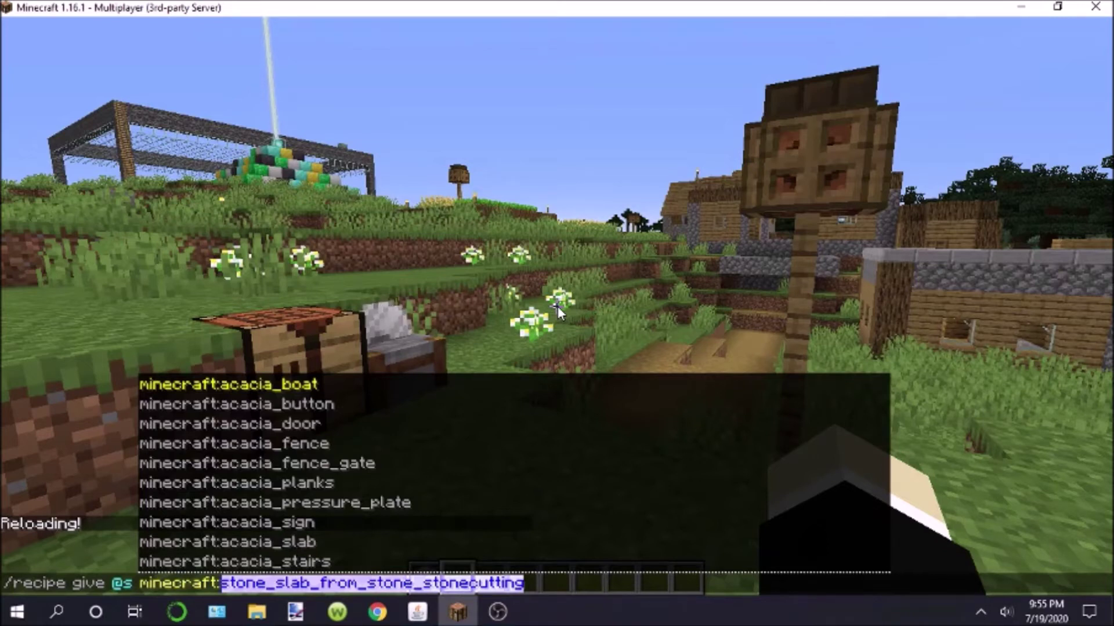
{"action": "left_click", "coordinate": [257, 612]}
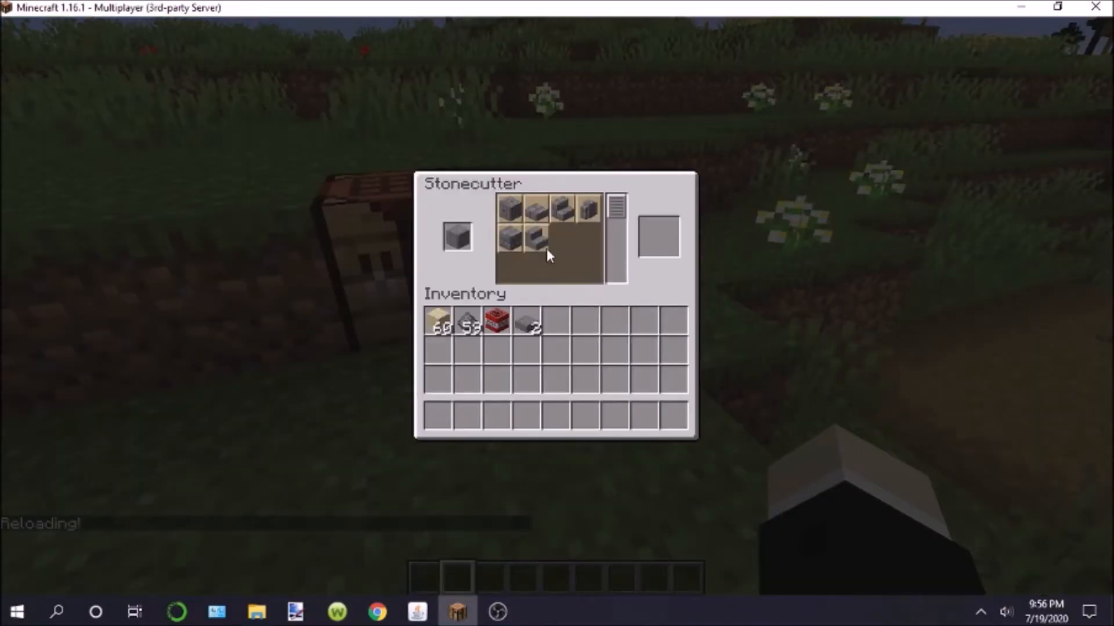
{"action": "left_click", "coordinate": [537, 611]}
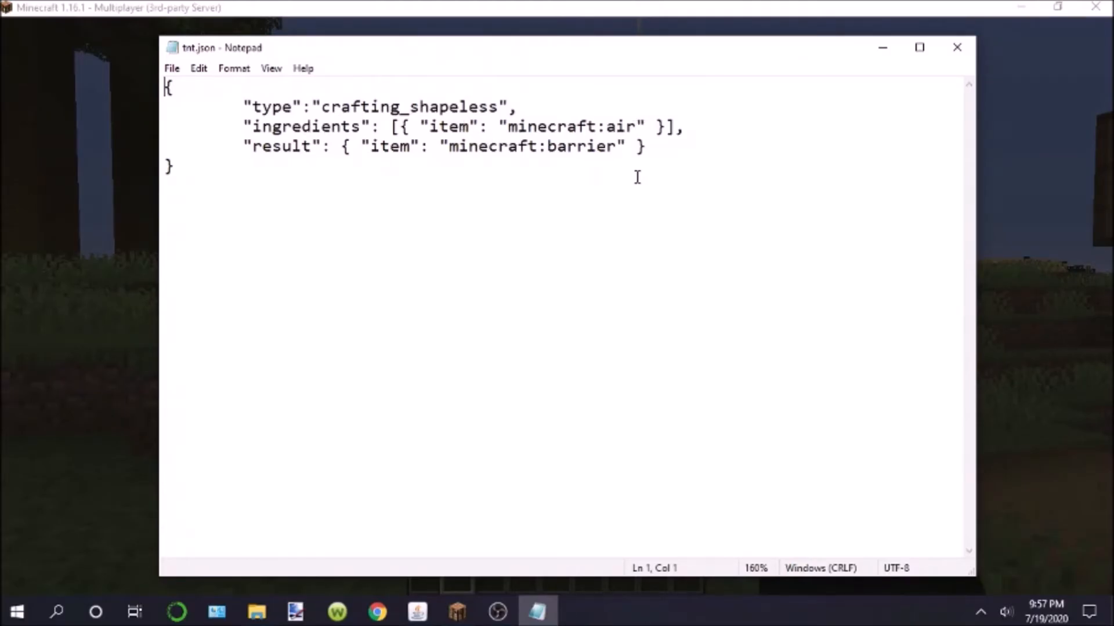
{"action": "mouse_move", "coordinate": [526, 247]}
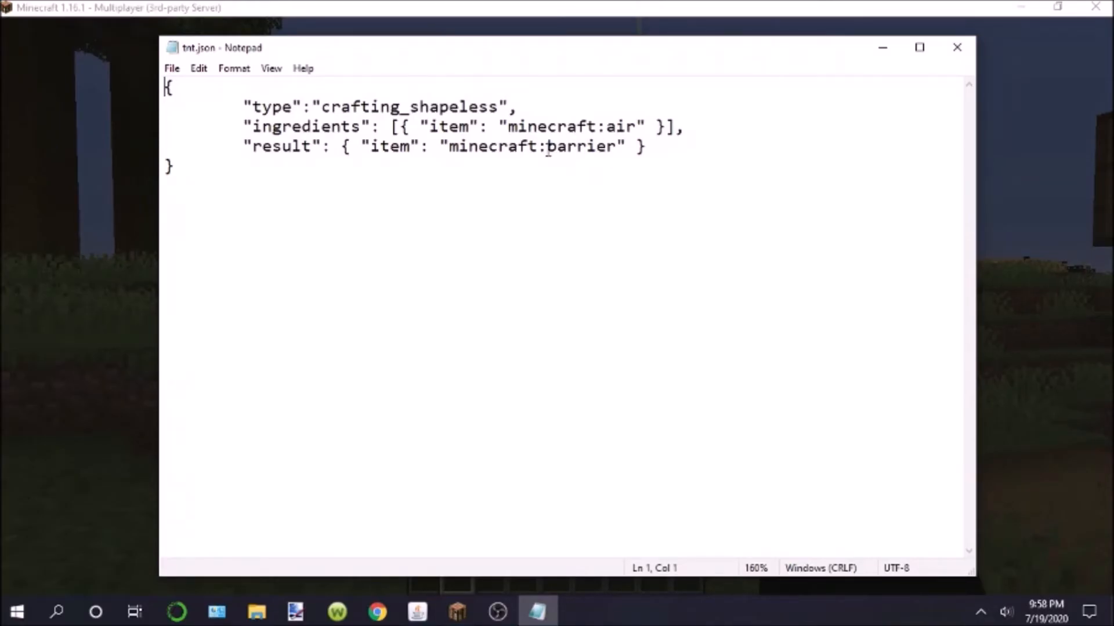
{"action": "mouse_move", "coordinate": [607, 174]}
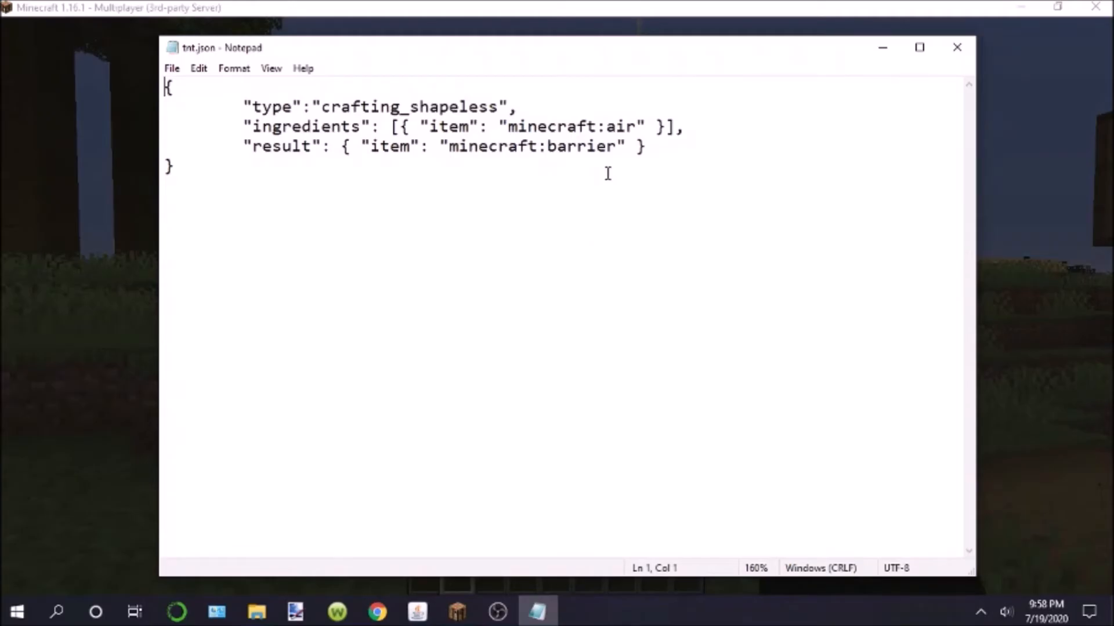
{"action": "mouse_move", "coordinate": [604, 151]}
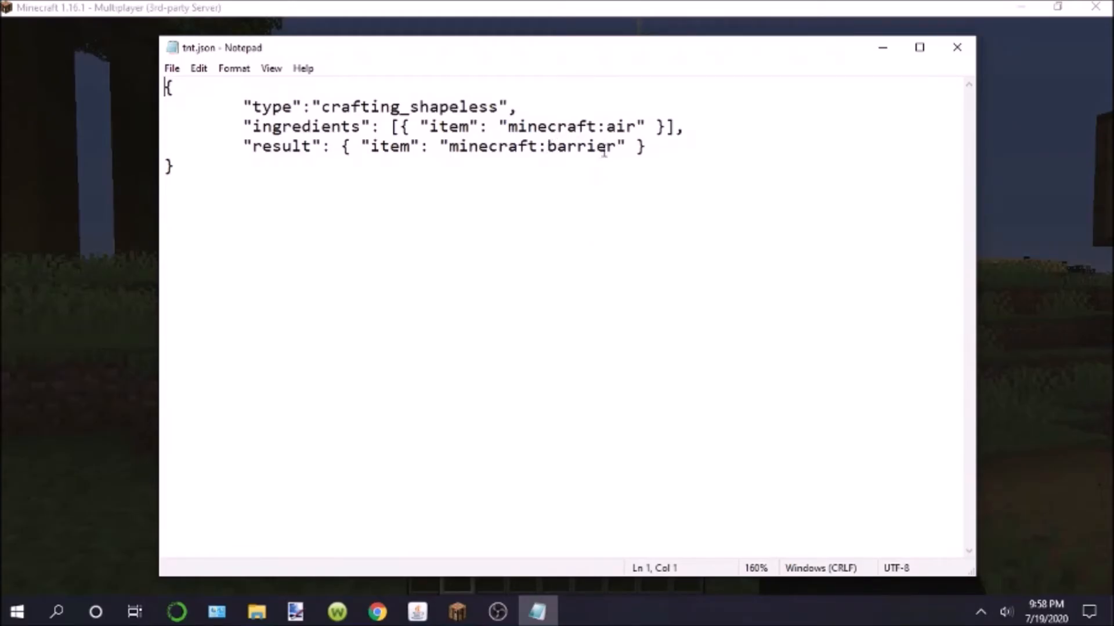
{"action": "mouse_move", "coordinate": [624, 200]}
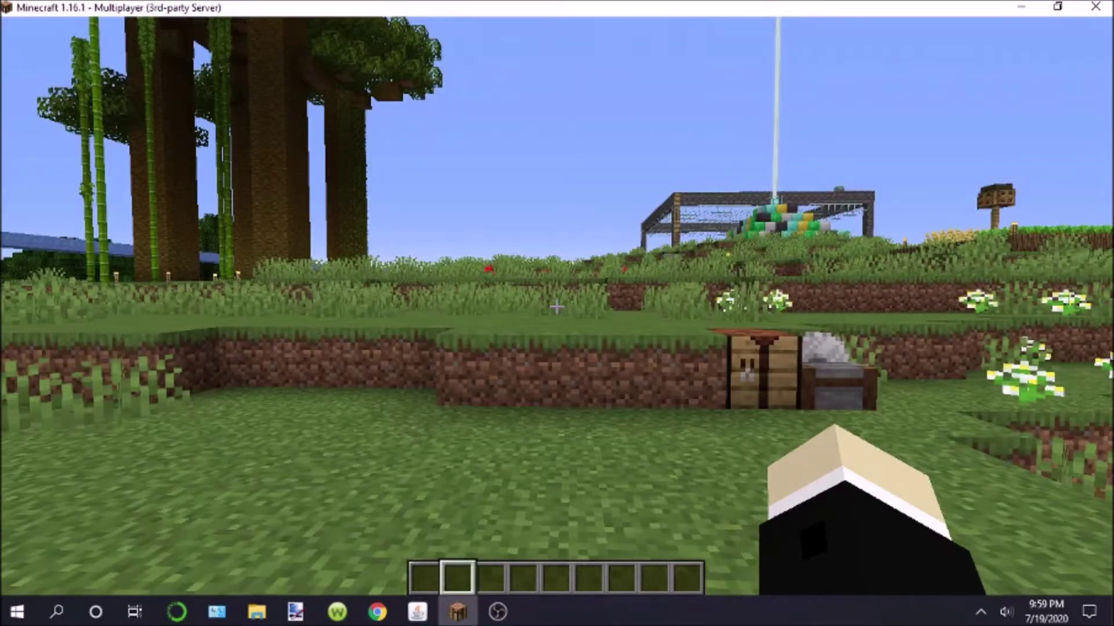
{"action": "mouse_move", "coordinate": [557, 308]}
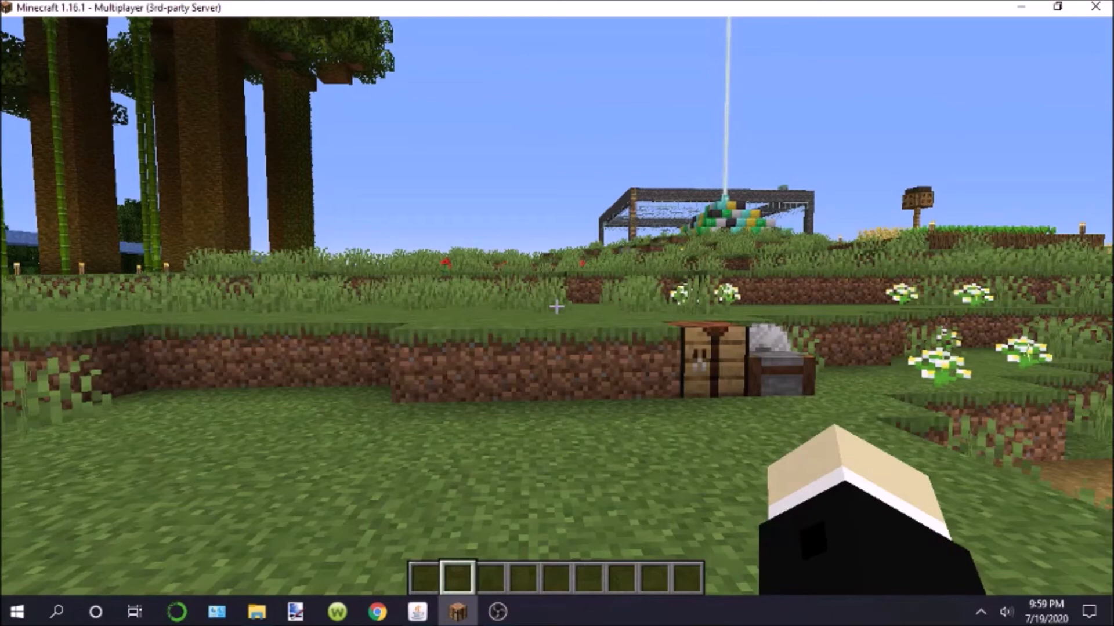
Open the inventory with the recipe book beside the crafting grid
{"action": "key", "text": "e"}
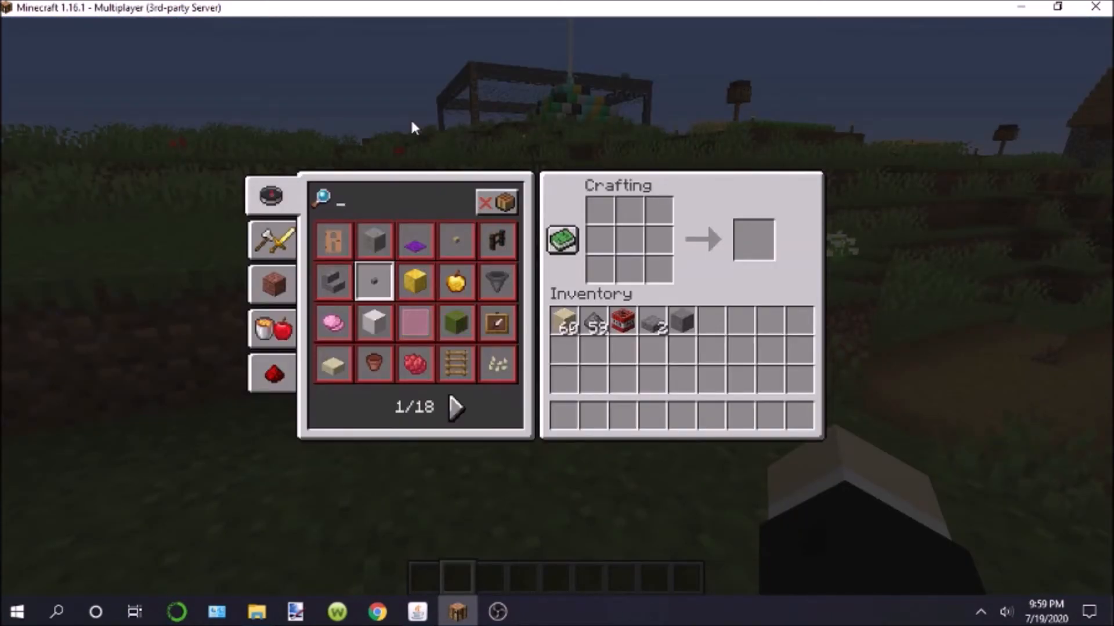
Search the recipe book for 'barrier', preview a Barrier recipe, then close the inventory
{"action": "type", "text": "ba"}
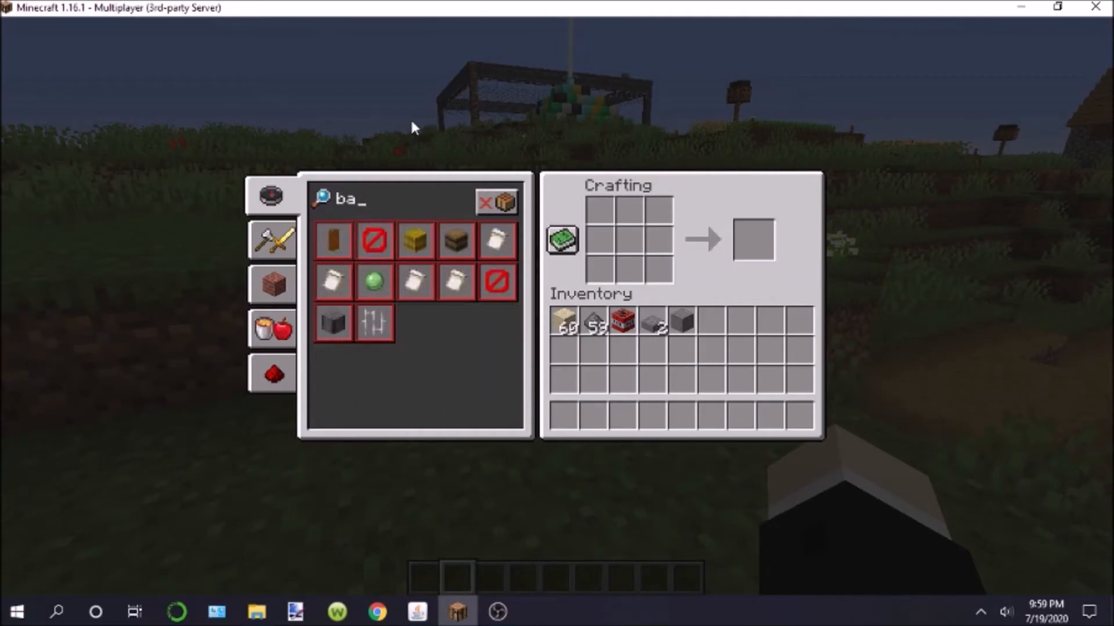
{"action": "type", "text": "rrier"}
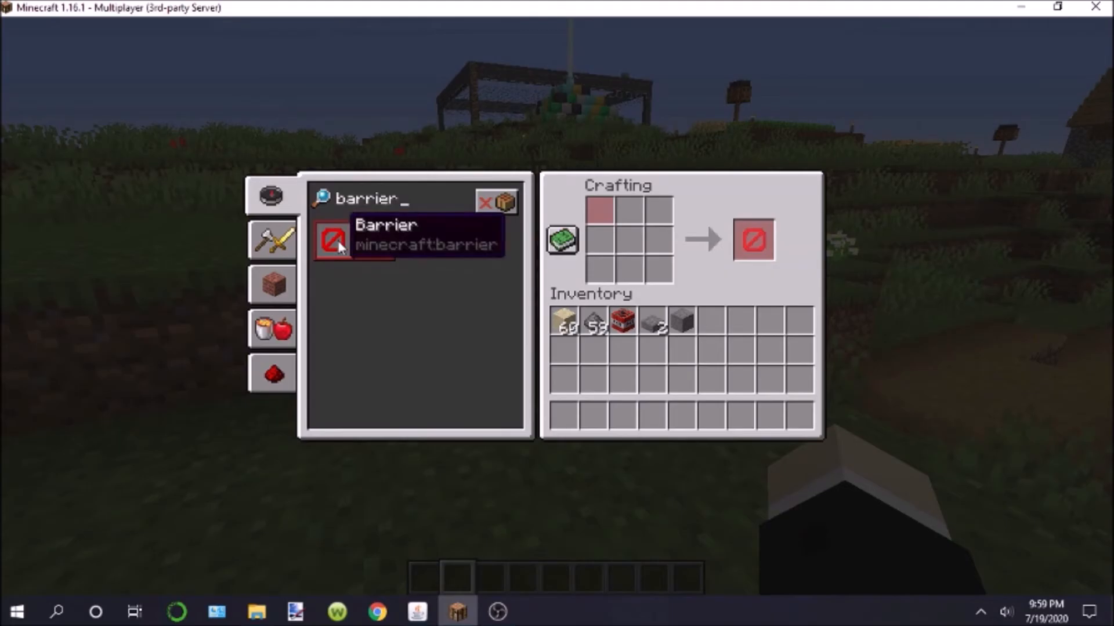
{"action": "mouse_move", "coordinate": [371, 257]}
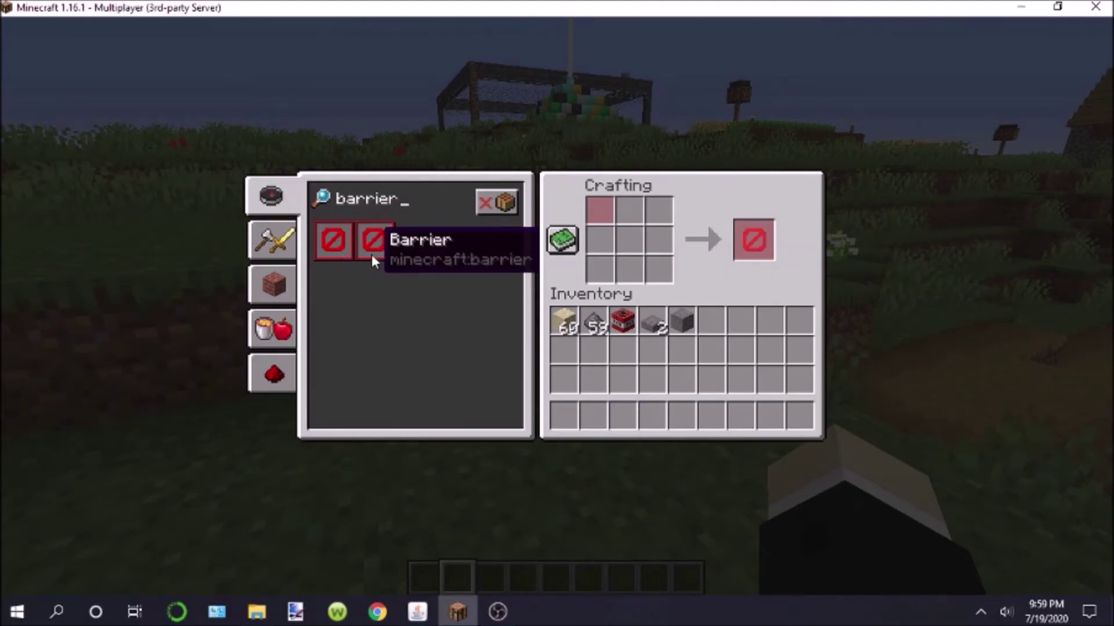
{"action": "mouse_move", "coordinate": [754, 240]}
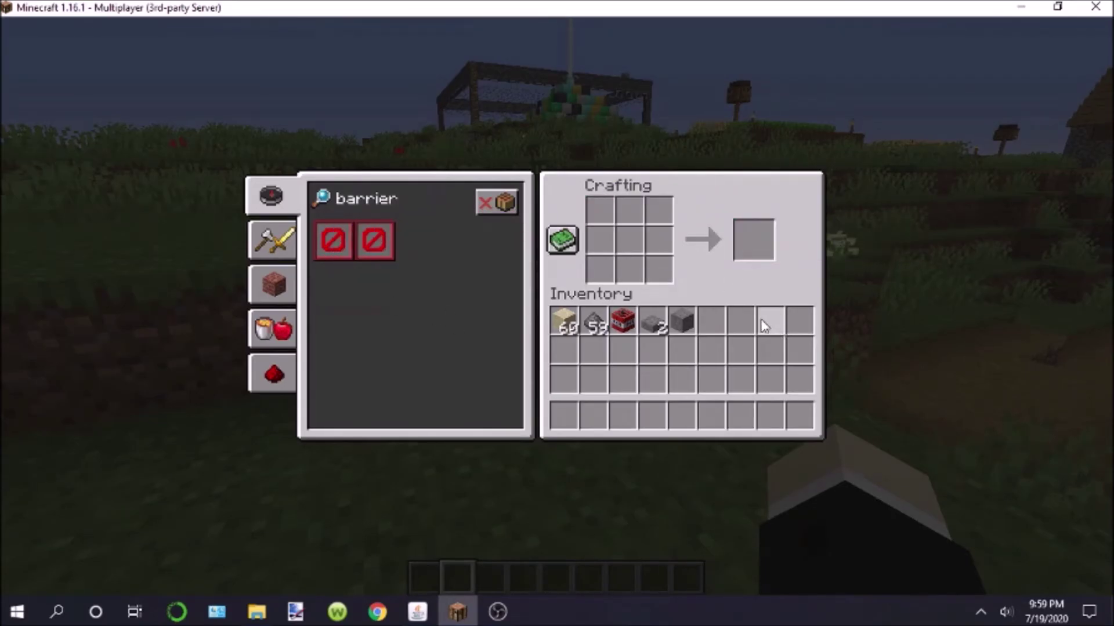
{"action": "mouse_move", "coordinate": [427, 326]}
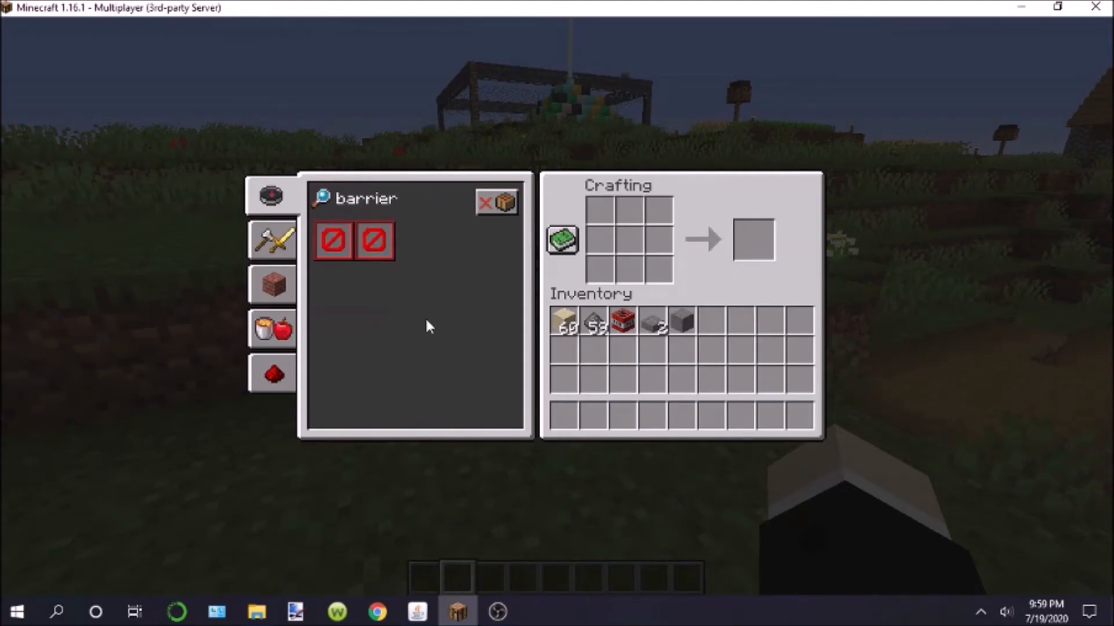
{"action": "mouse_move", "coordinate": [332, 240]}
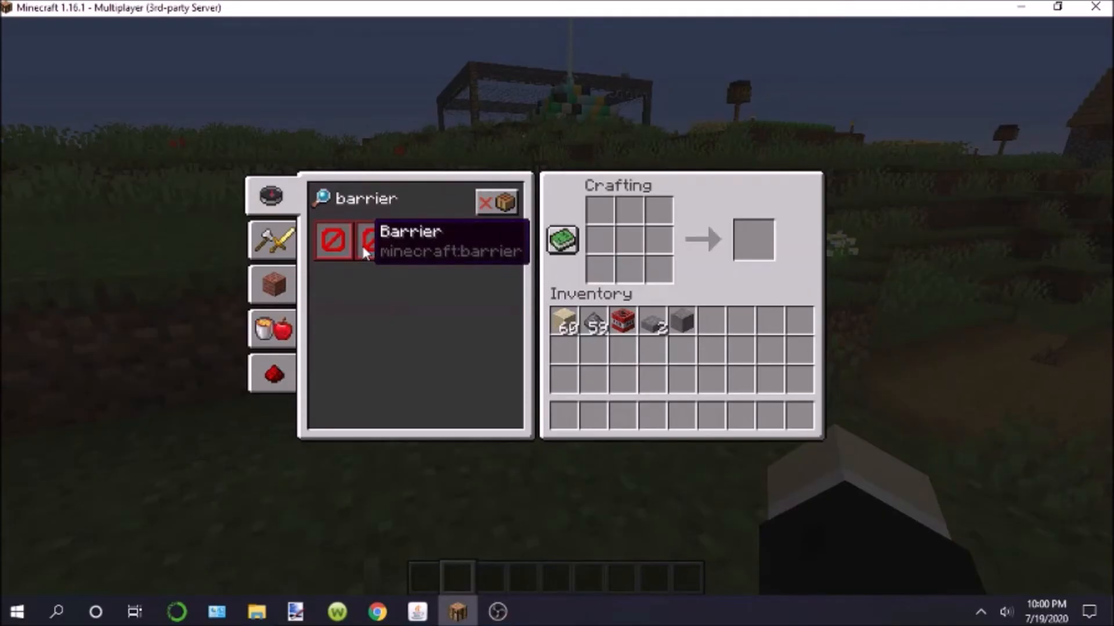
{"action": "key", "text": "Escape"}
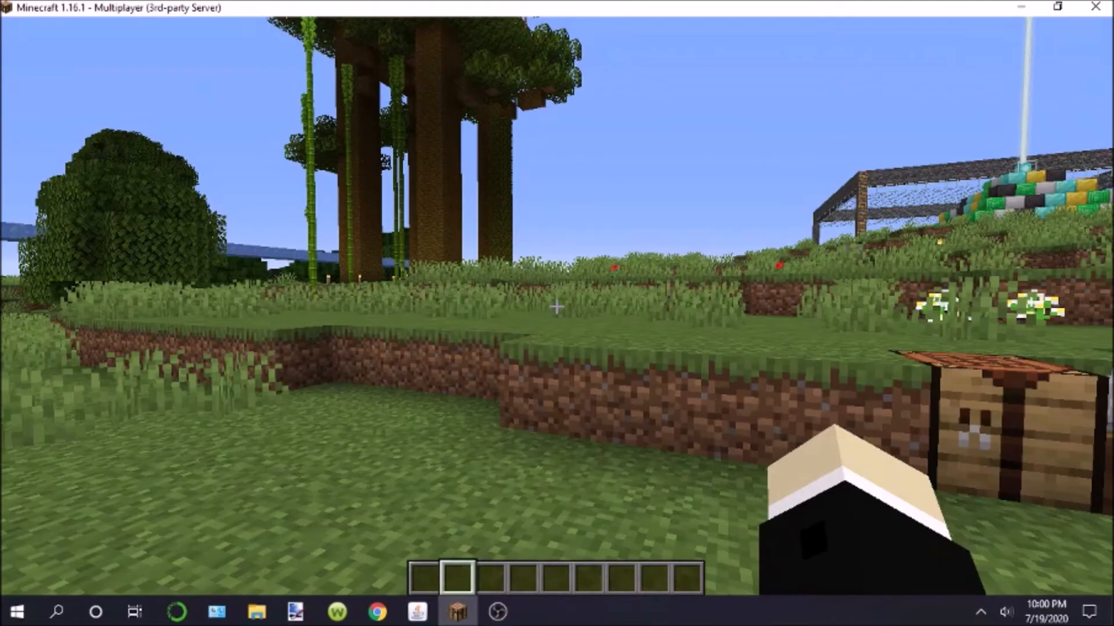
View tnt.json in advancements/recipes/redstone, then navigate back to the minecraft folder
{"action": "left_click", "coordinate": [256, 611]}
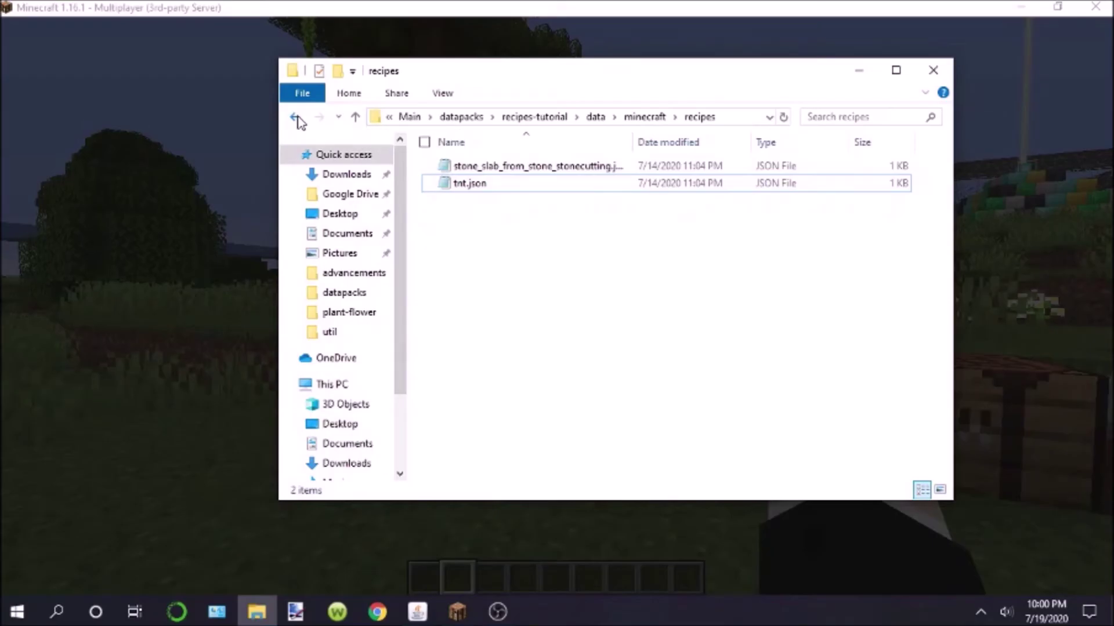
{"action": "left_click", "coordinate": [294, 117]}
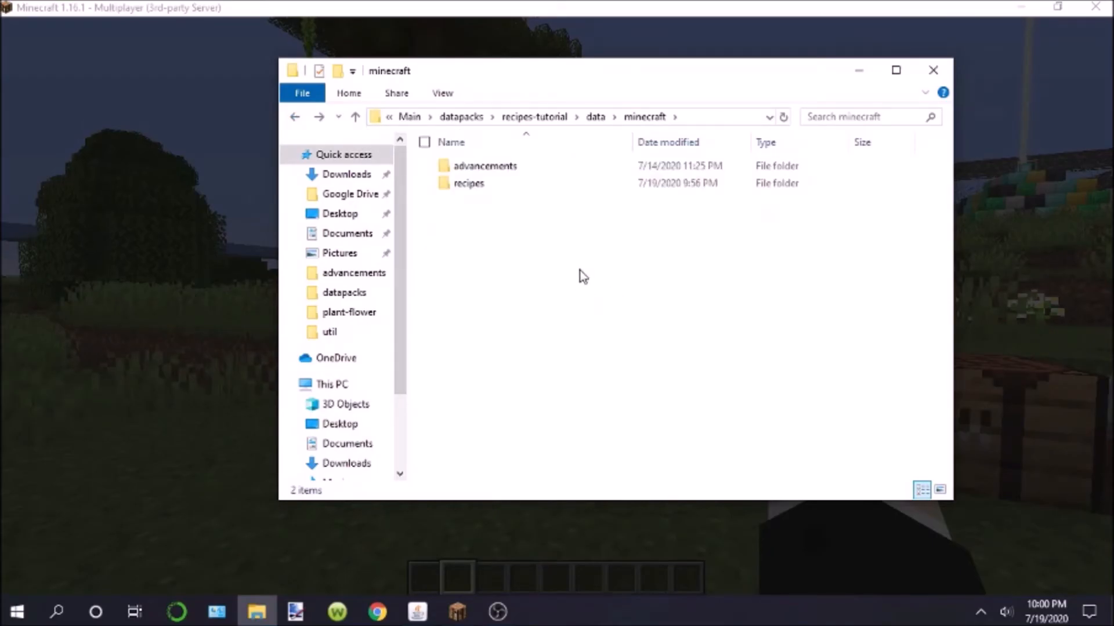
{"action": "mouse_move", "coordinate": [643, 117]}
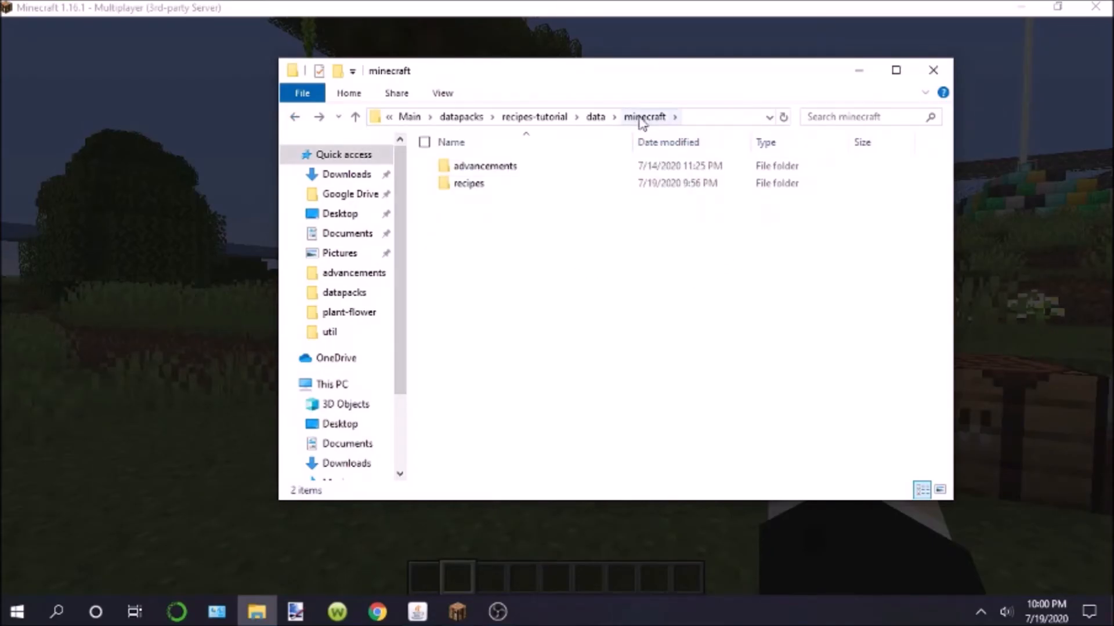
{"action": "left_click", "coordinate": [485, 166]}
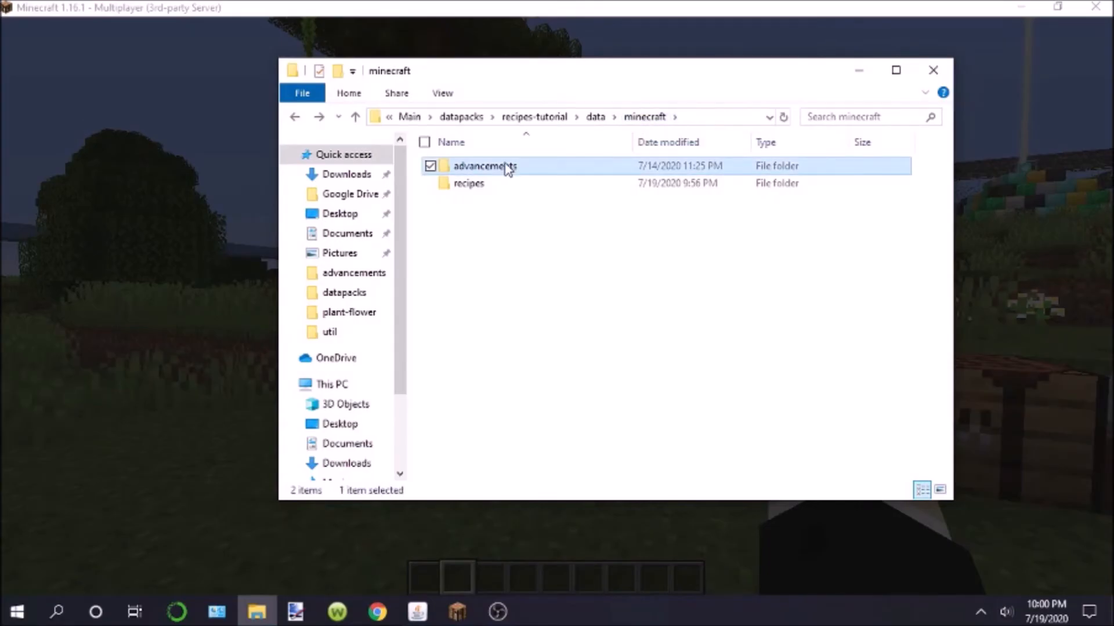
{"action": "double_click", "coordinate": [485, 165]}
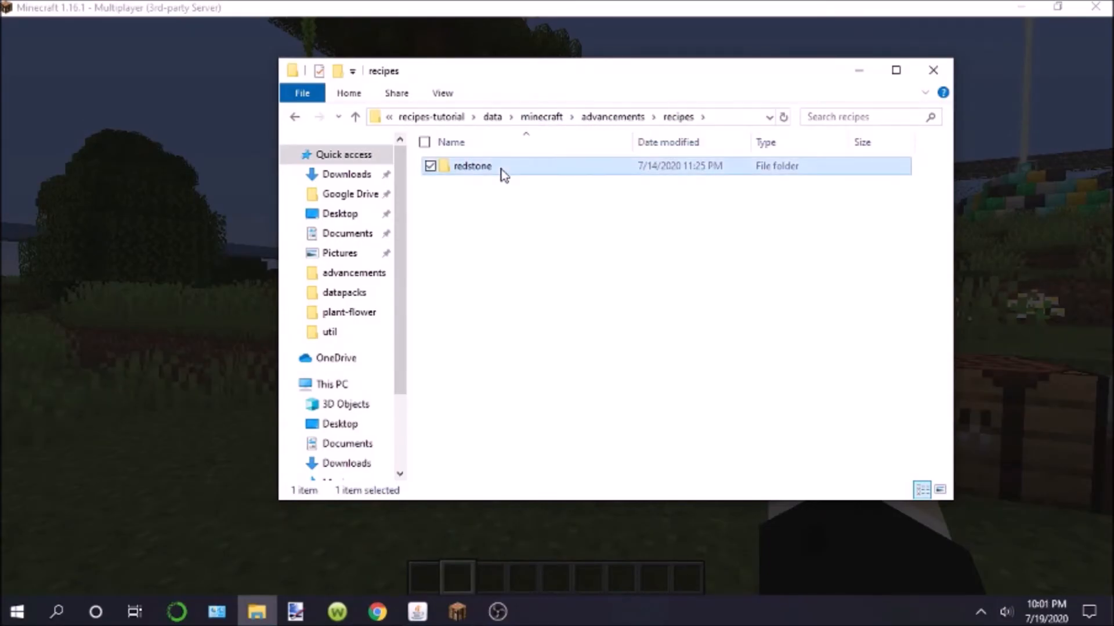
{"action": "double_click", "coordinate": [472, 165]}
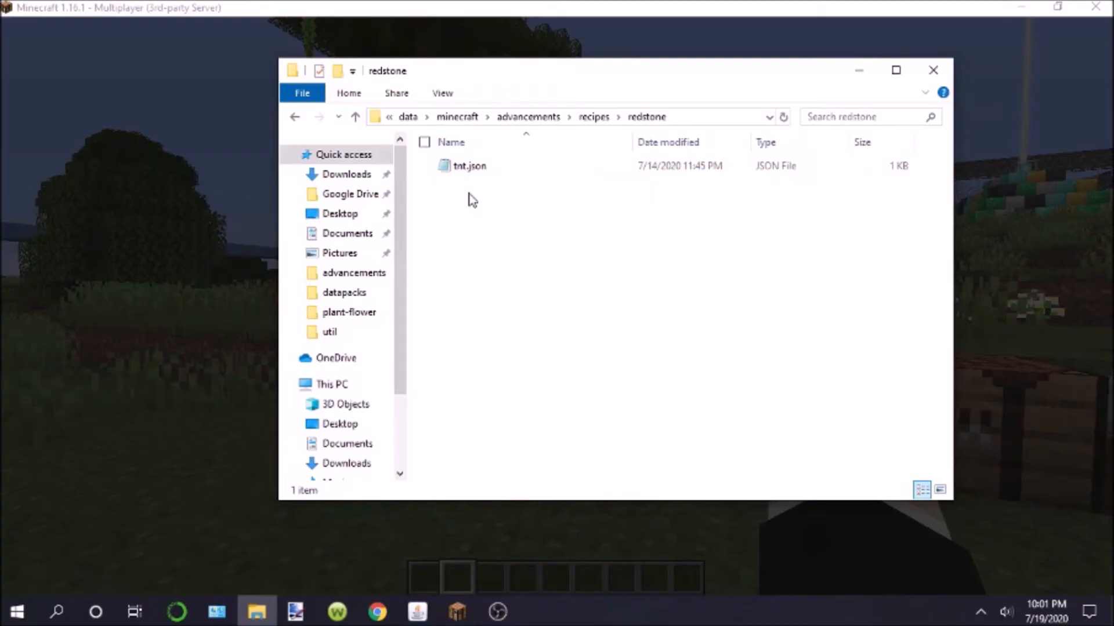
{"action": "double_click", "coordinate": [469, 165]}
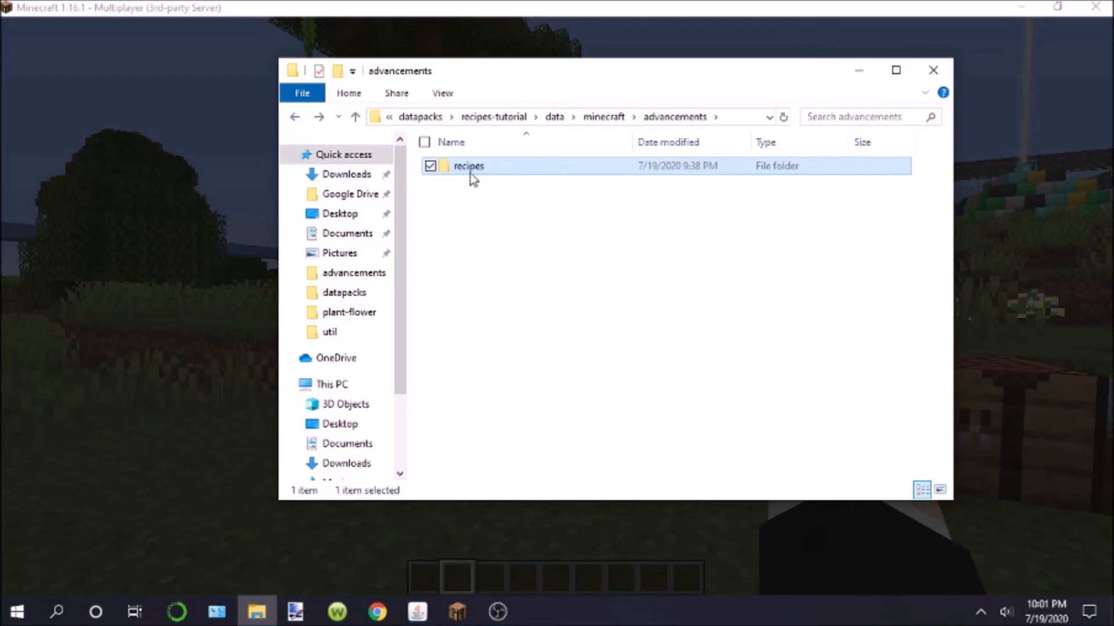
{"action": "left_click", "coordinate": [355, 117]}
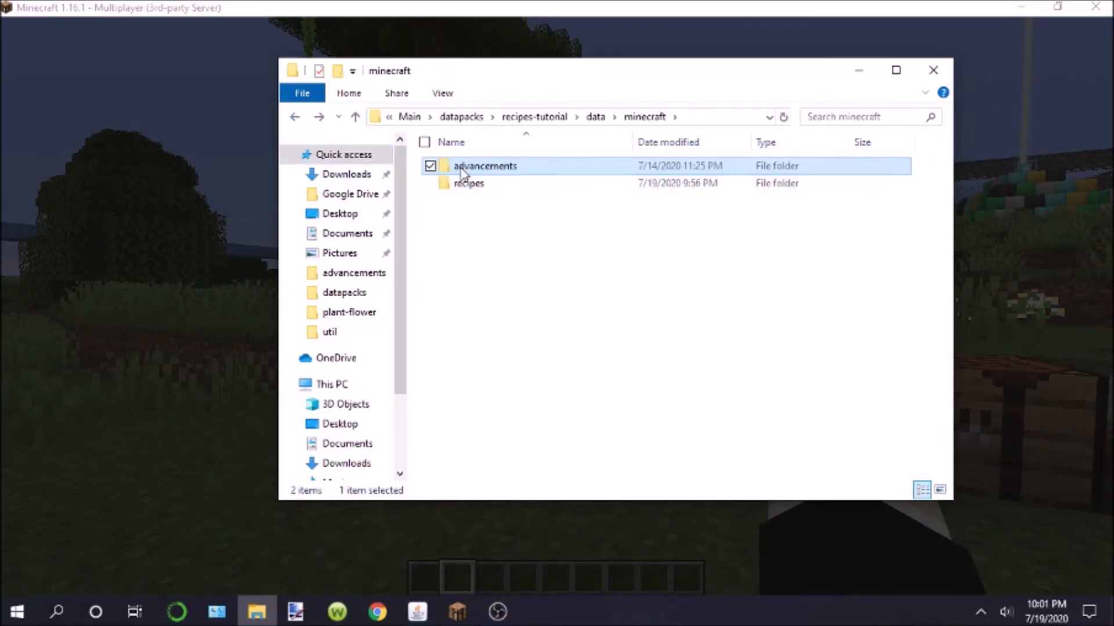
{"action": "mouse_move", "coordinate": [554, 266]}
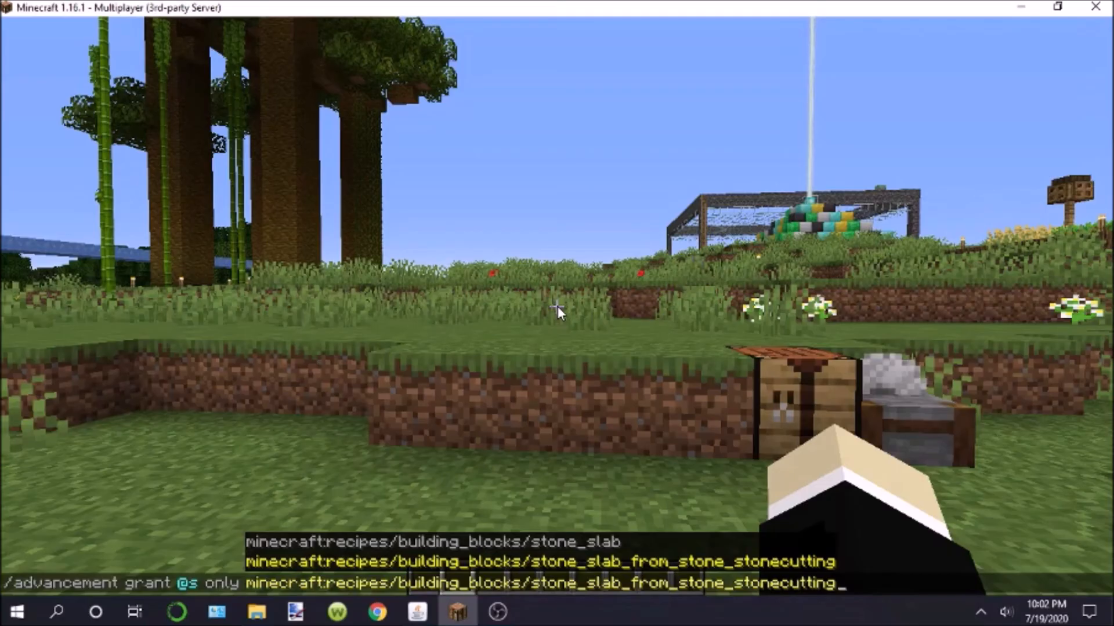
{"action": "mouse_move", "coordinate": [156, 487]}
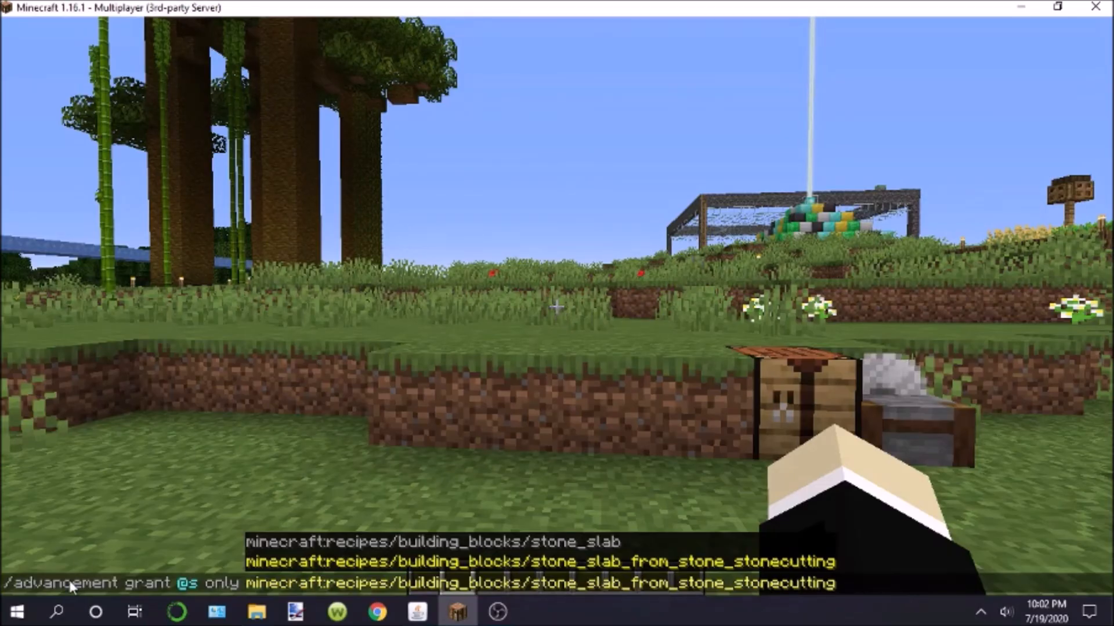
{"action": "mouse_move", "coordinate": [327, 458]}
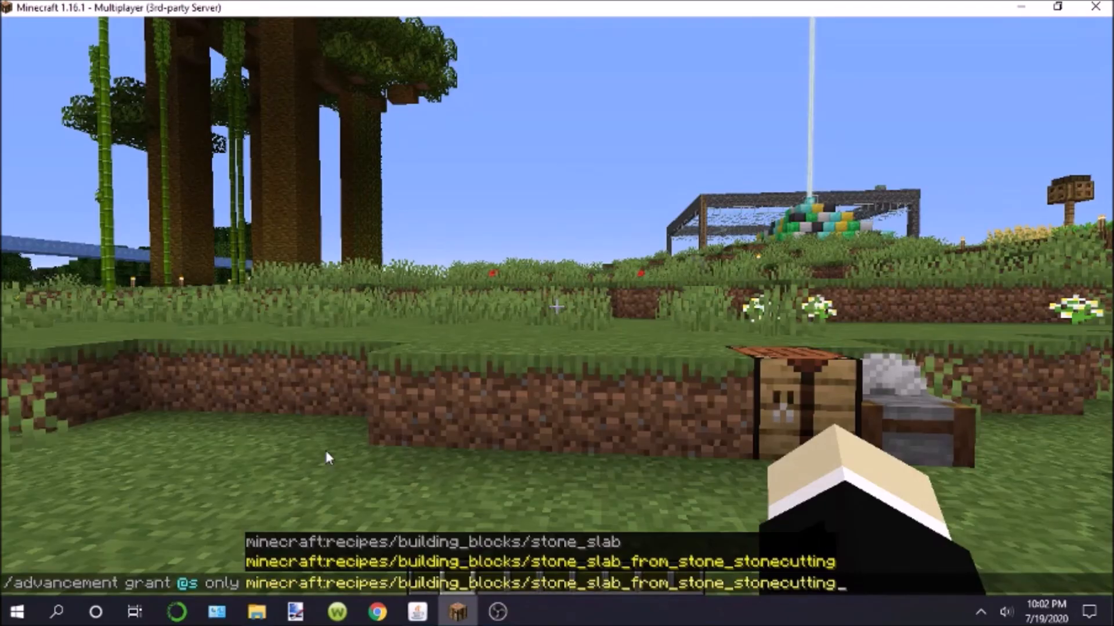
{"action": "mouse_move", "coordinate": [361, 426]}
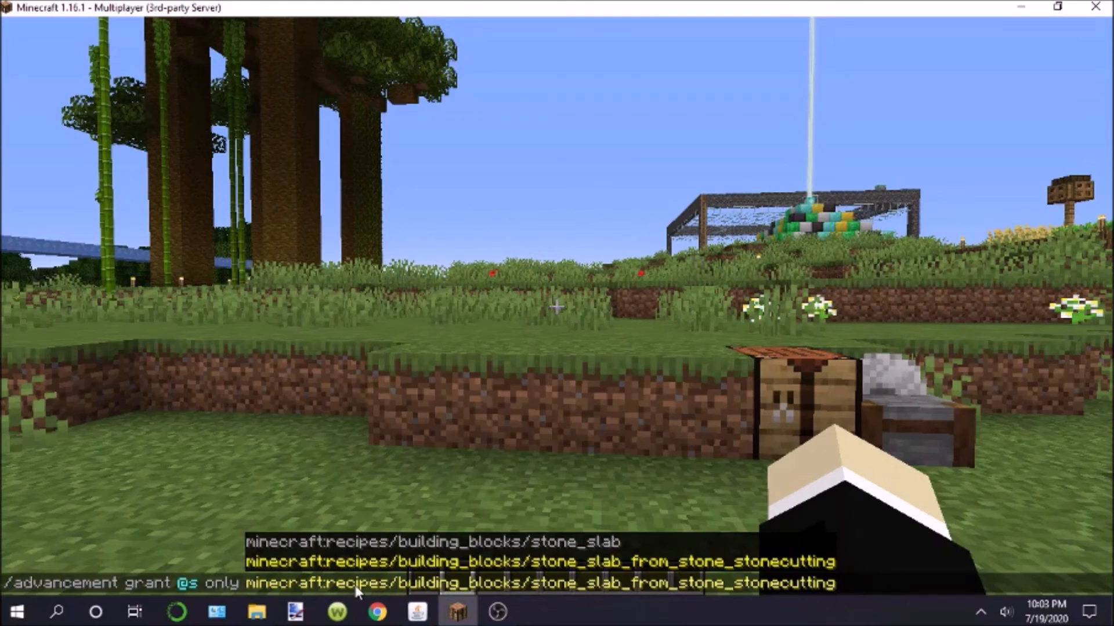
{"action": "mouse_move", "coordinate": [284, 596]}
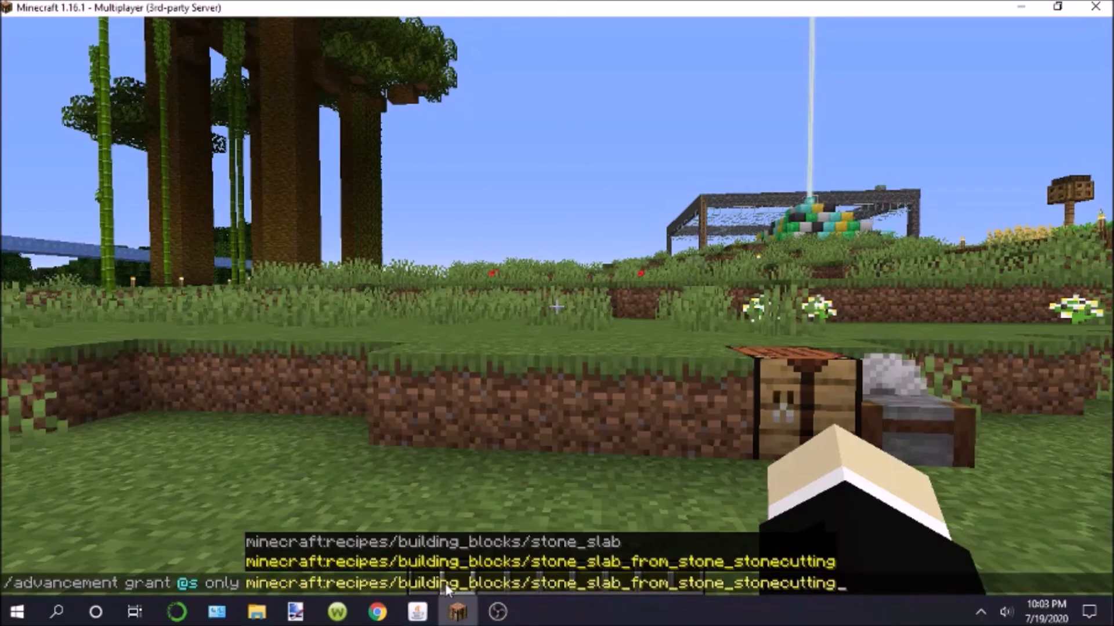
{"action": "mouse_move", "coordinate": [532, 589]}
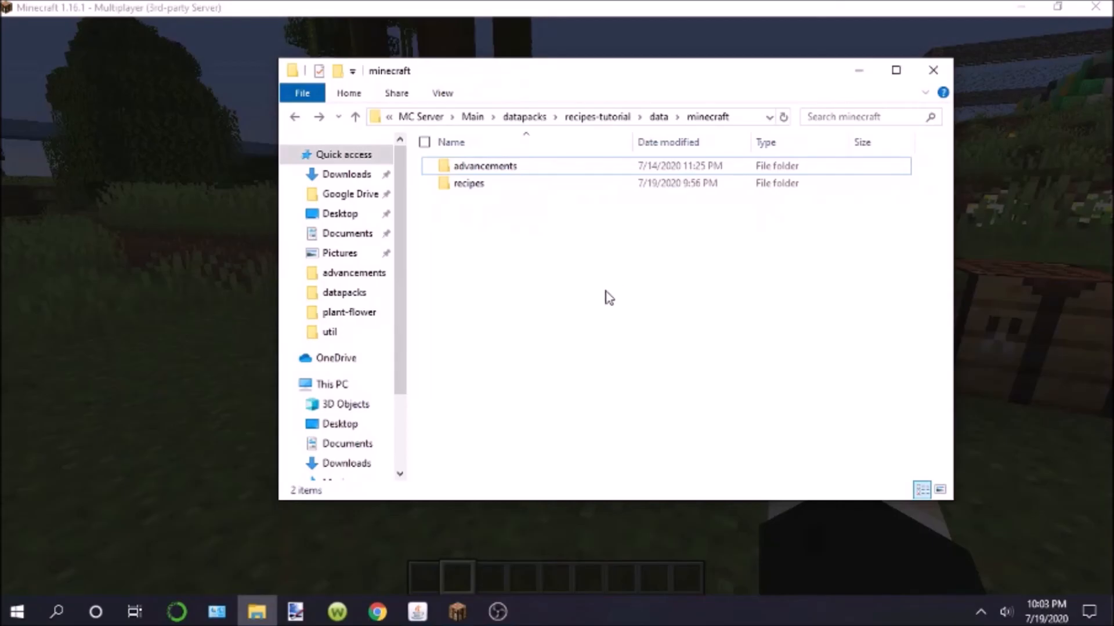
Create a building_blocks folder under advancements/recipes and paste tnt.json into it
{"action": "double_click", "coordinate": [484, 165]}
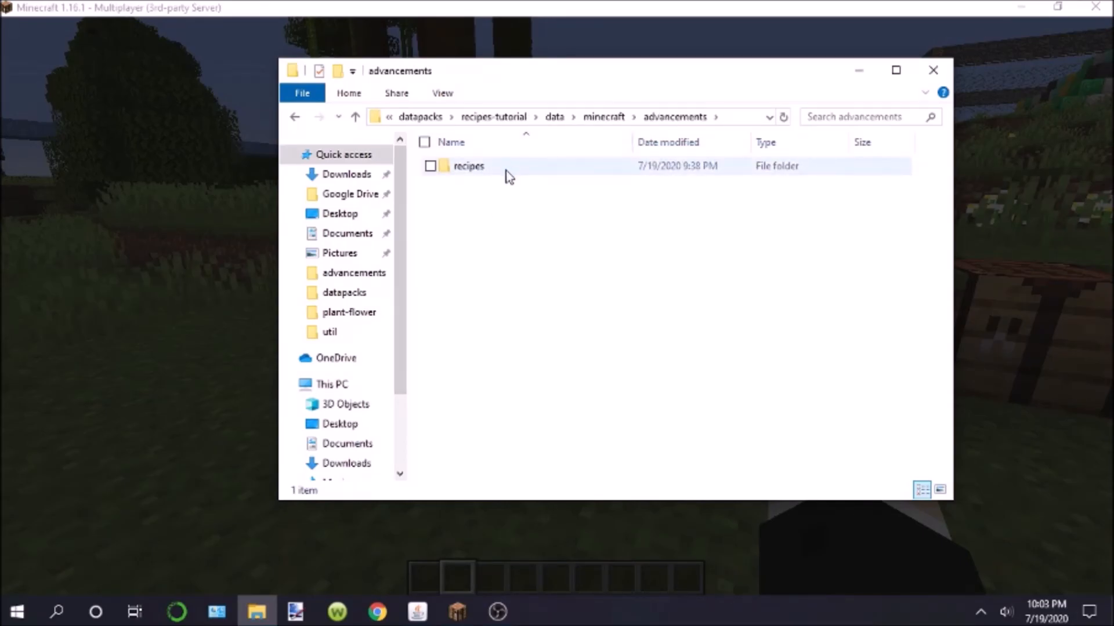
{"action": "mouse_move", "coordinate": [469, 165]}
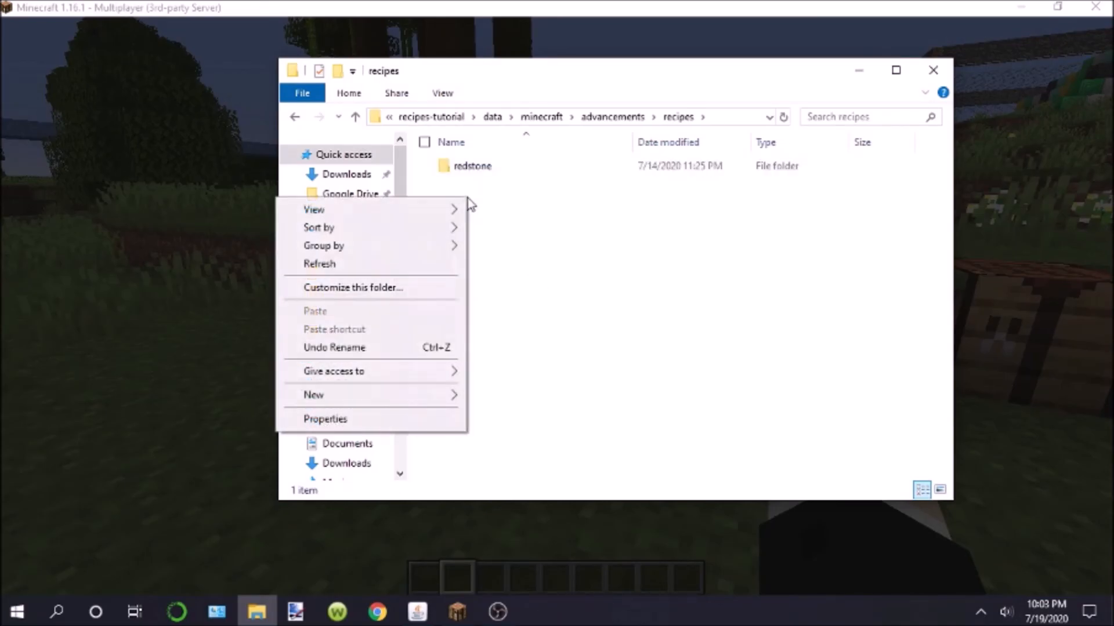
{"action": "left_click", "coordinate": [313, 395]}
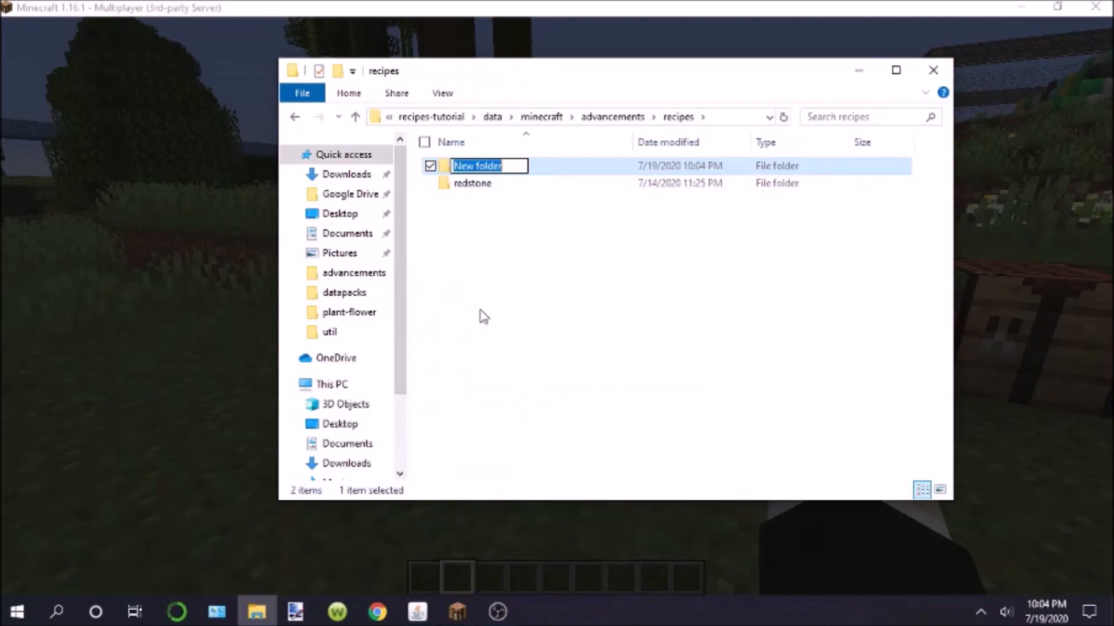
{"action": "right_click", "coordinate": [522, 345]}
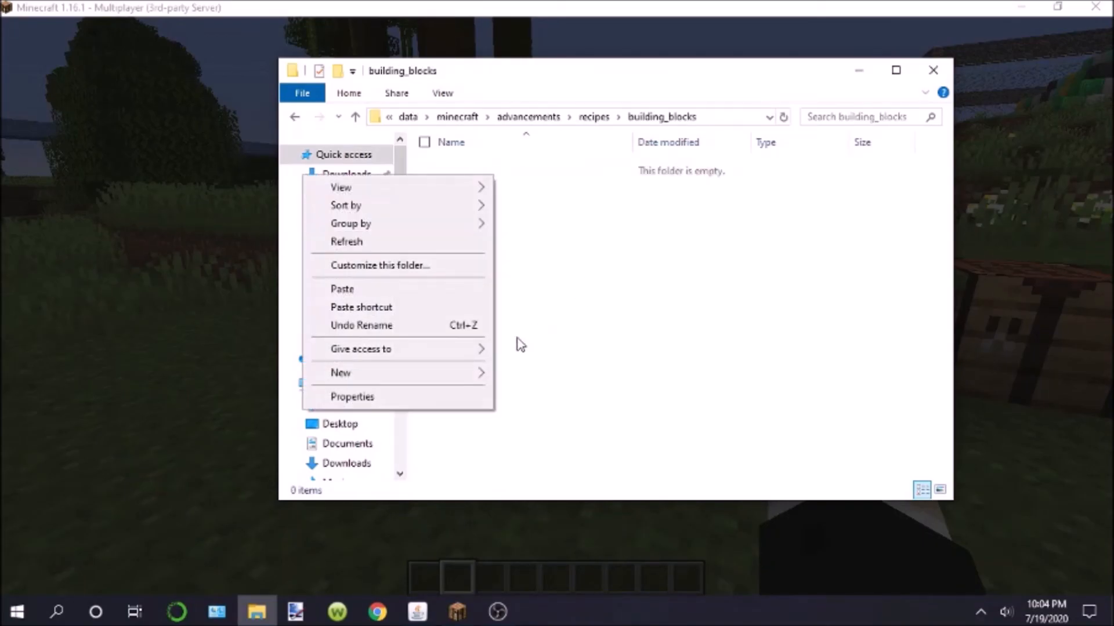
{"action": "left_click", "coordinate": [343, 288]}
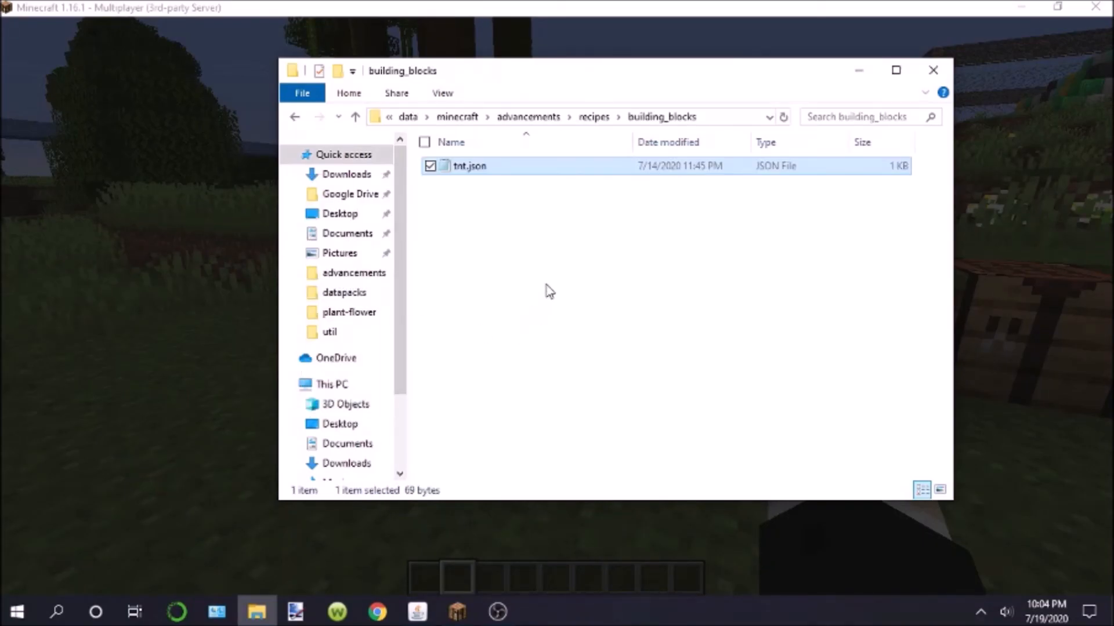
Rename the pasted copy to stone_slab_from_stone_stonecutting.json
{"action": "right_click", "coordinate": [469, 165]}
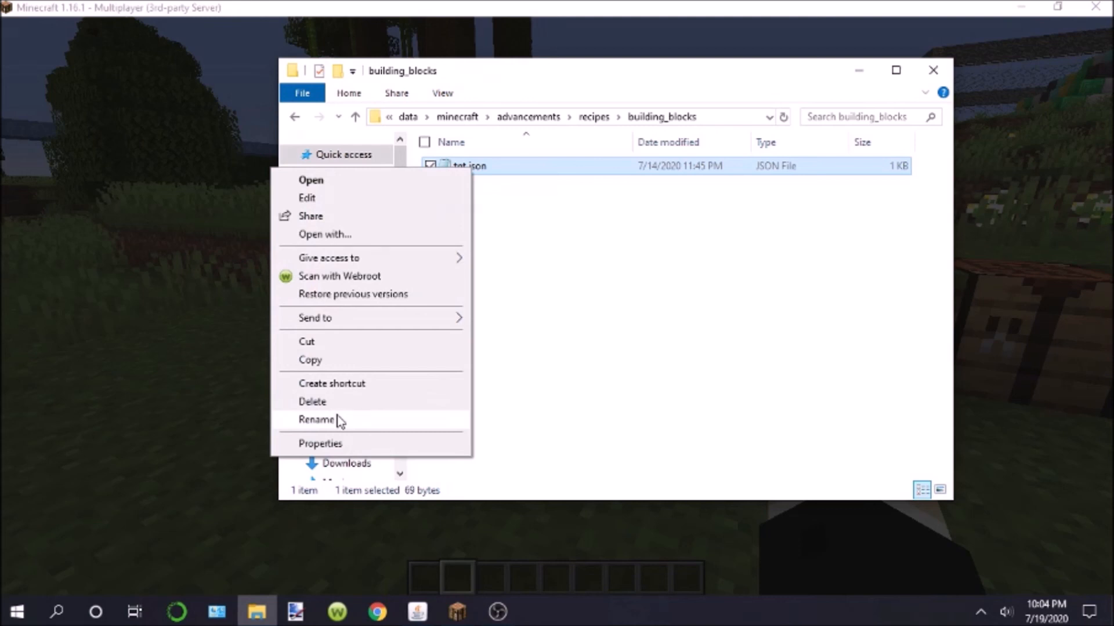
{"action": "left_click", "coordinate": [316, 420]}
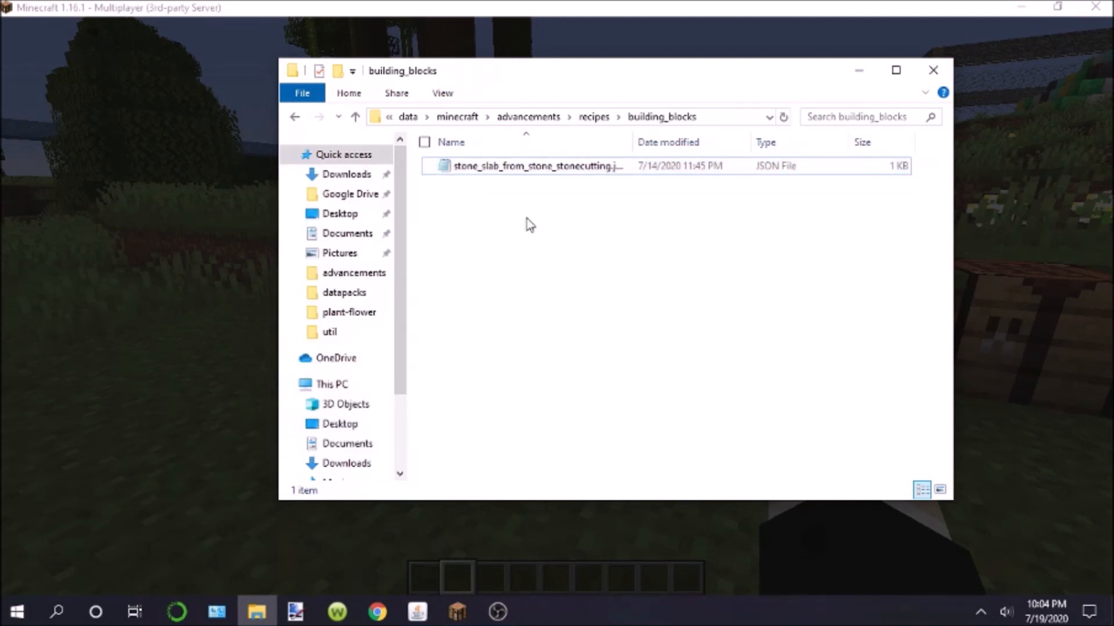
{"action": "mouse_move", "coordinate": [506, 206]}
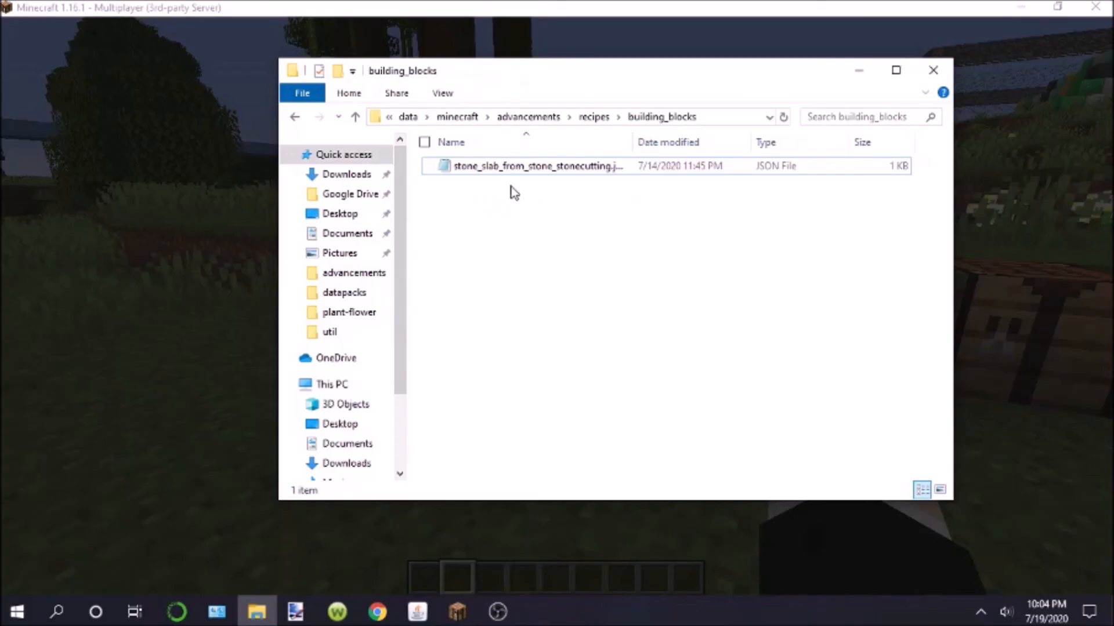
{"action": "left_click", "coordinate": [355, 116]}
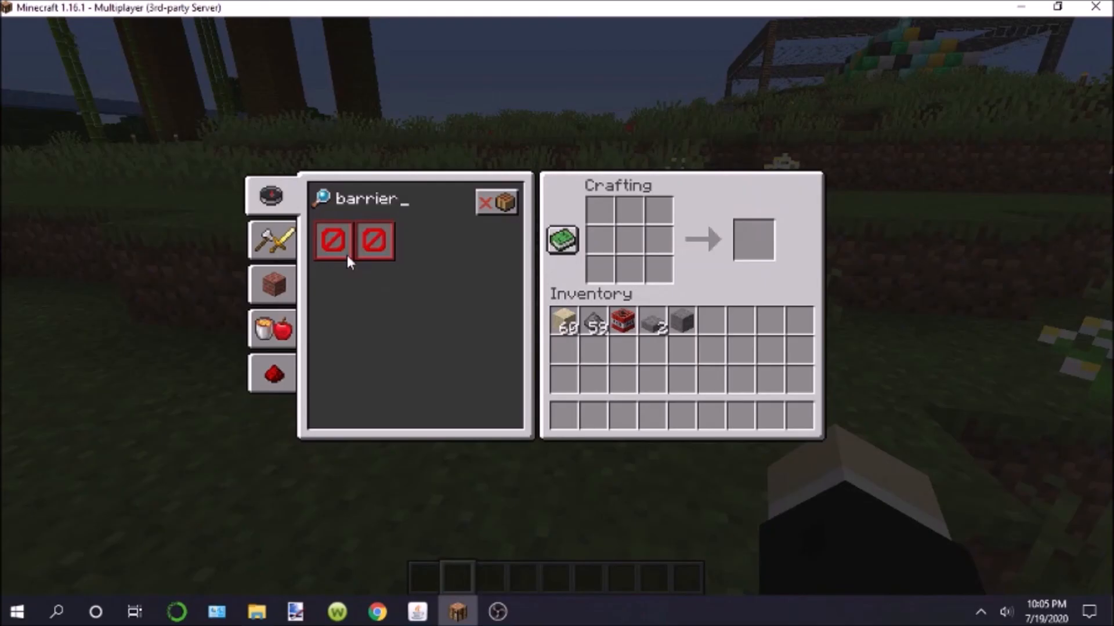
{"action": "mouse_move", "coordinate": [423, 332]}
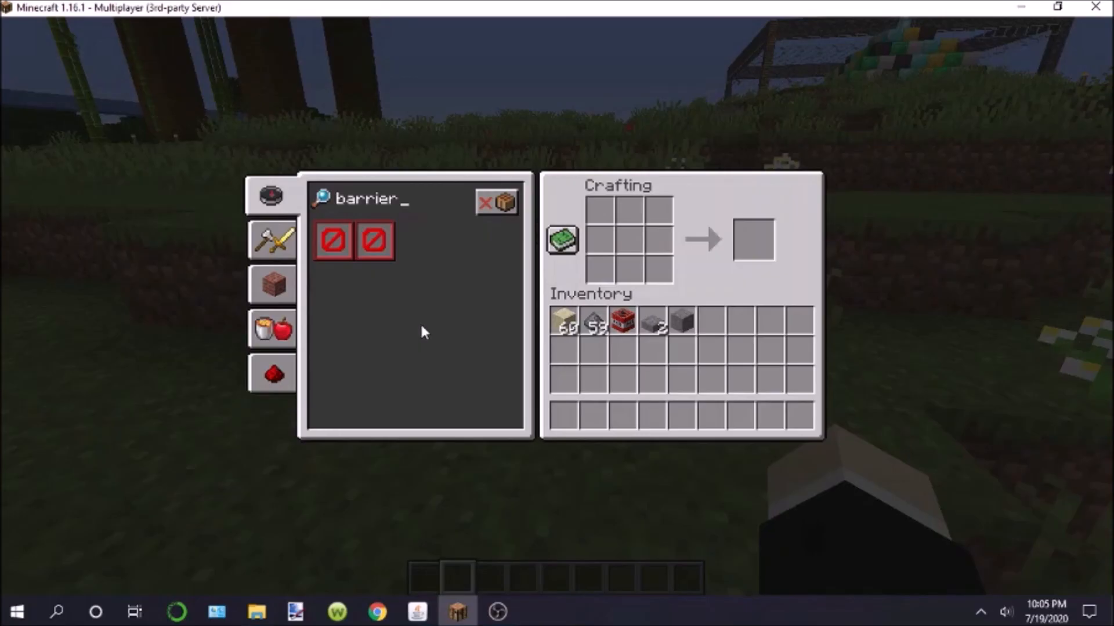
{"action": "mouse_move", "coordinate": [398, 318]}
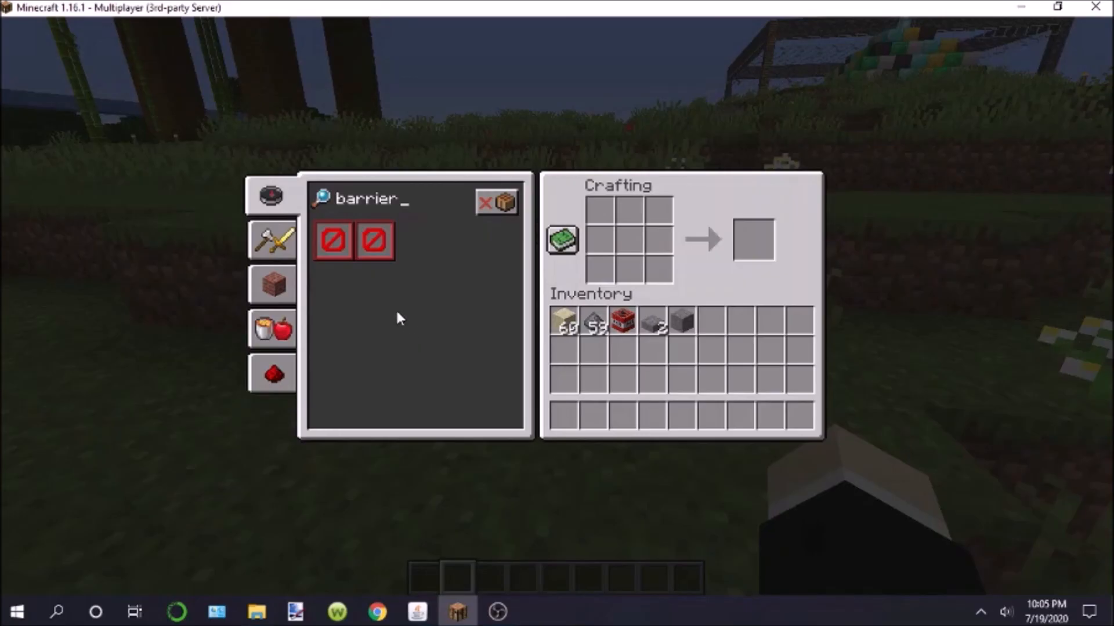
{"action": "mouse_move", "coordinate": [495, 402]}
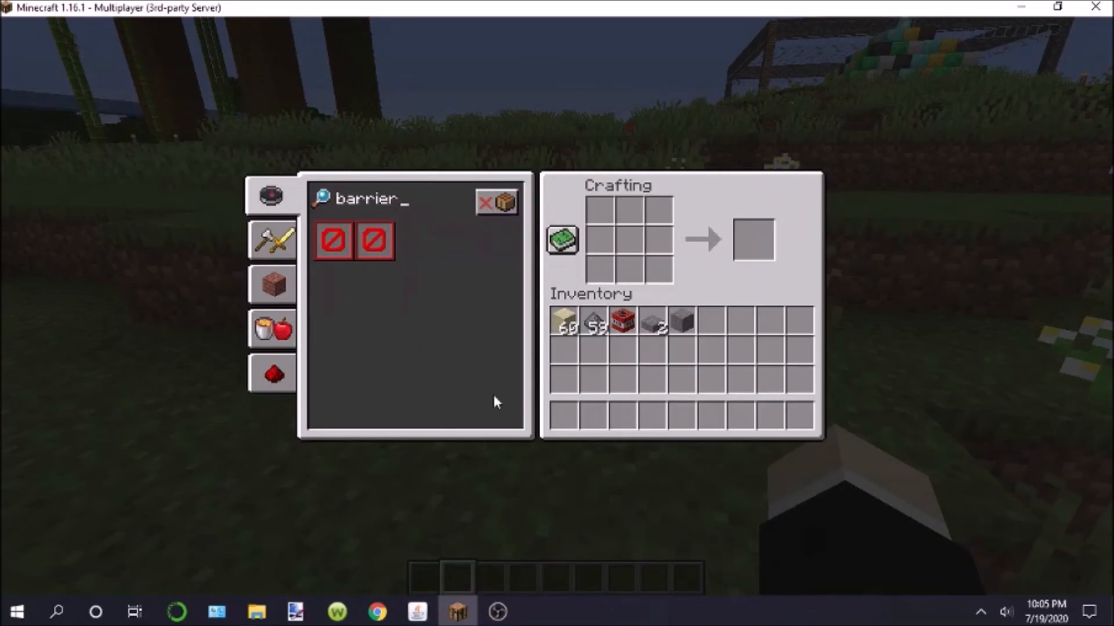
{"action": "mouse_move", "coordinate": [646, 325]}
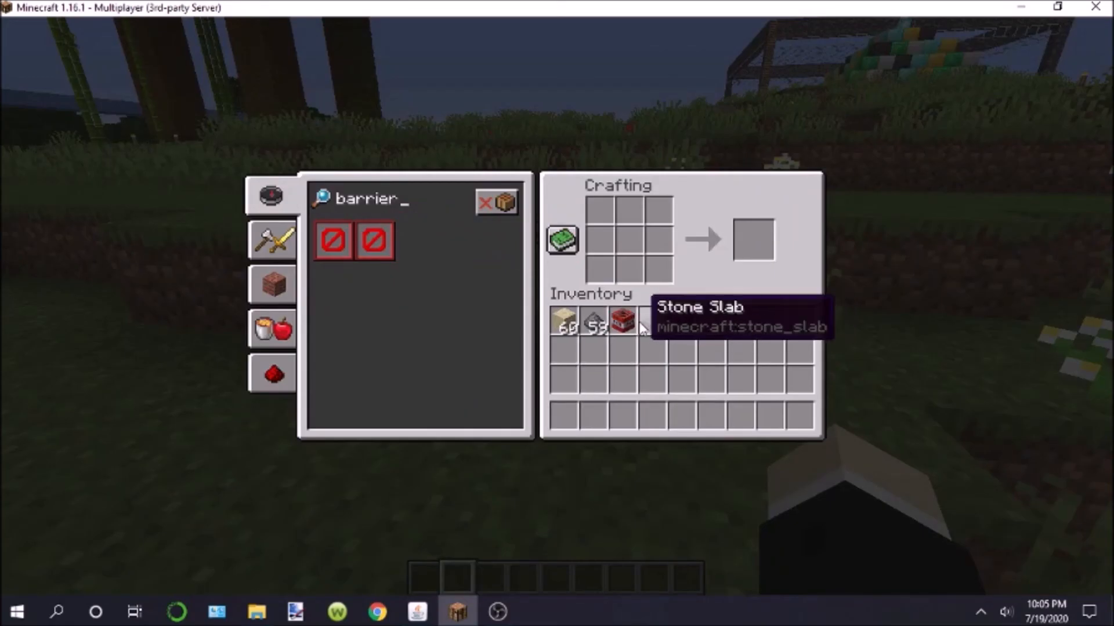